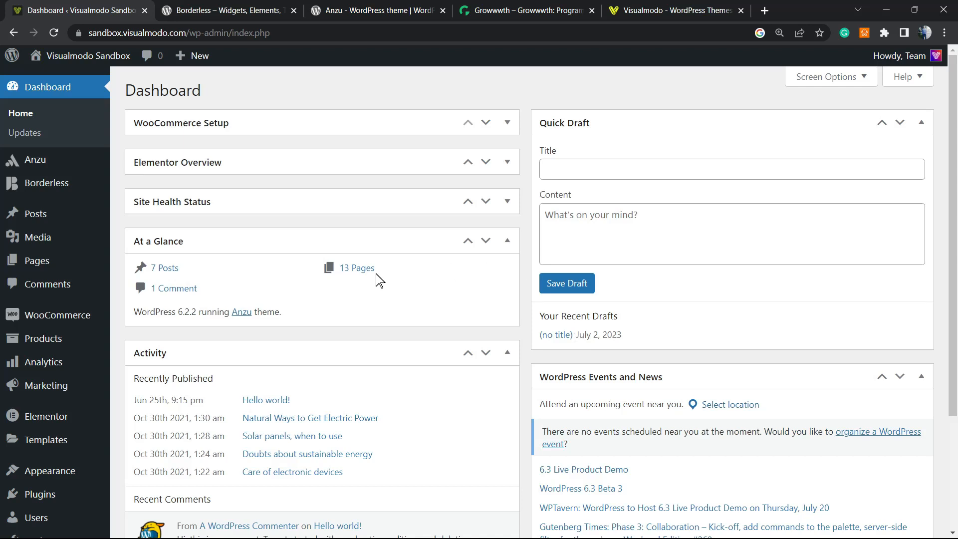
mouse_move(335, 229)
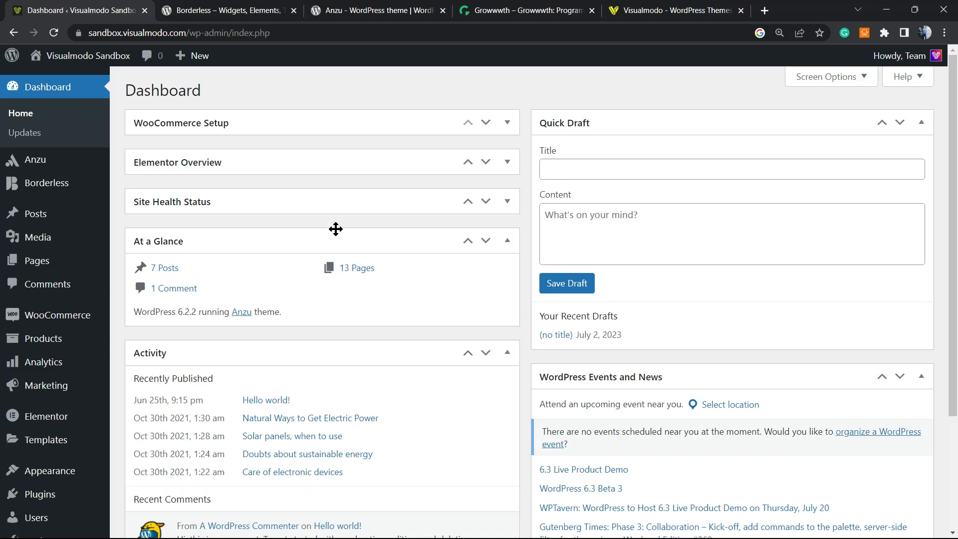
mouse_move(338, 233)
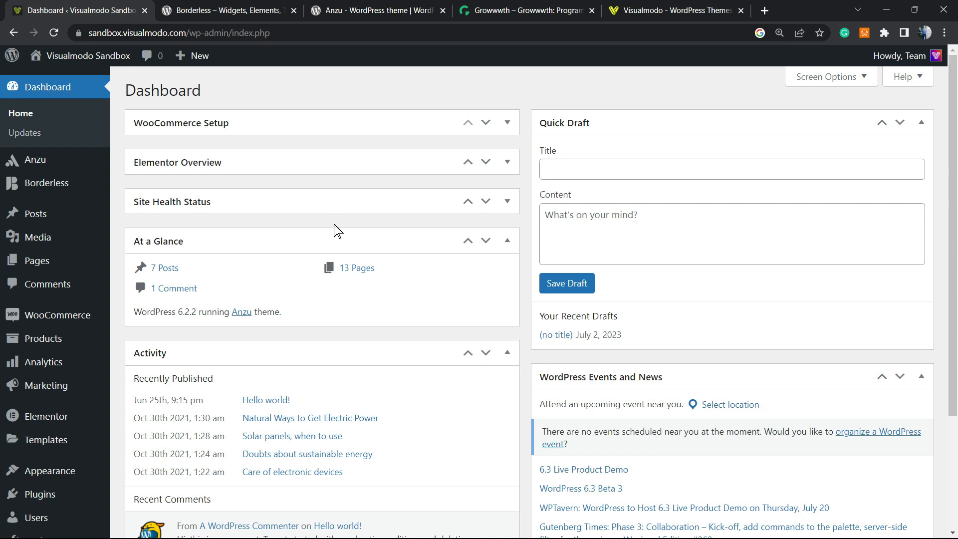
mouse_move(337, 231)
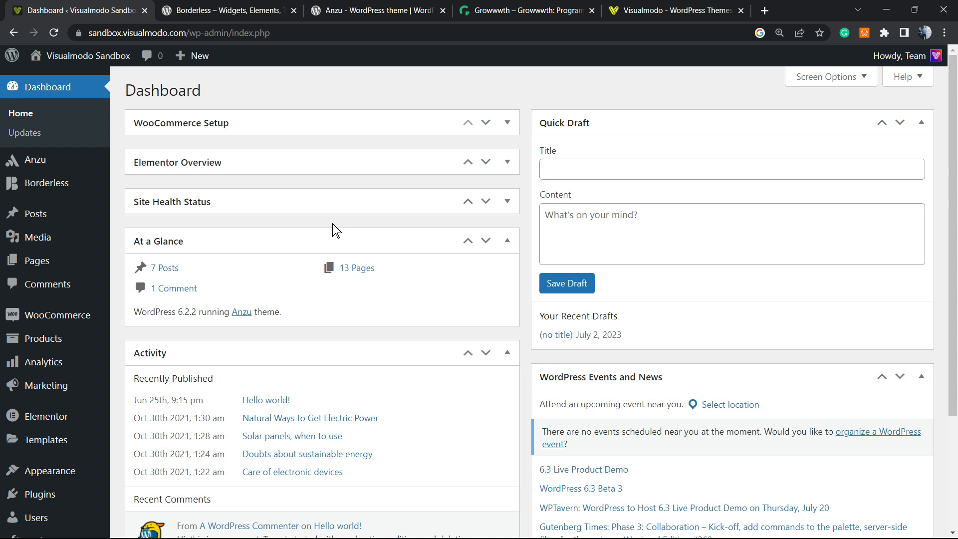
mouse_move(338, 212)
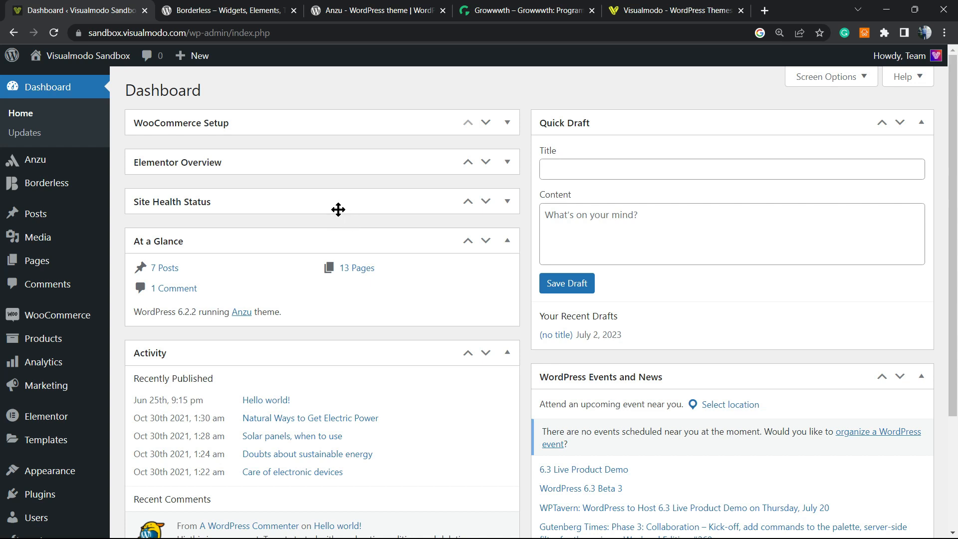
mouse_move(342, 221)
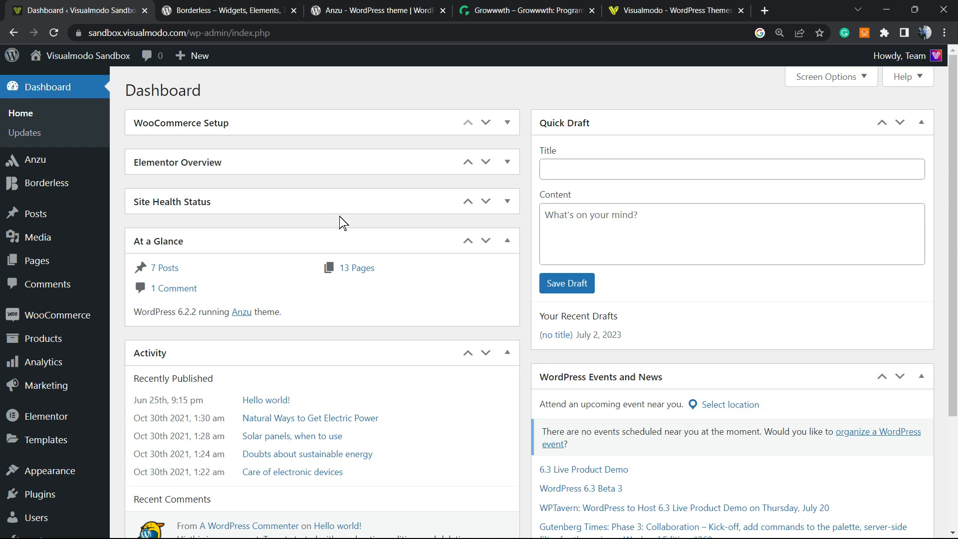
mouse_move(342, 223)
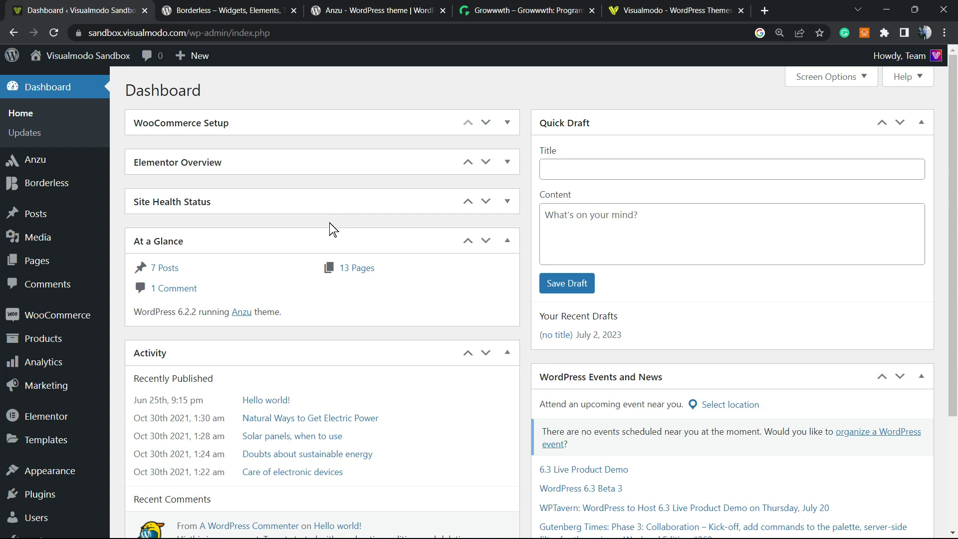
mouse_move(336, 229)
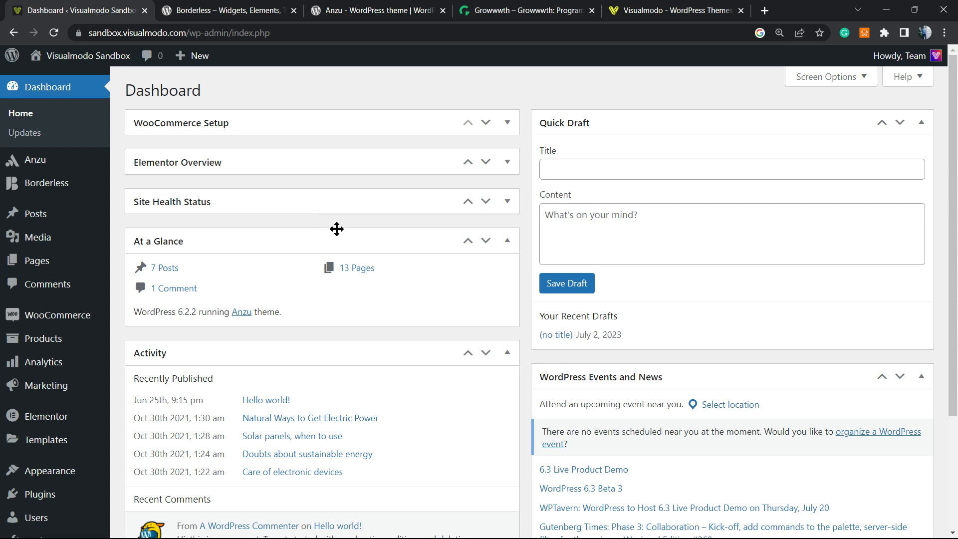
mouse_move(334, 222)
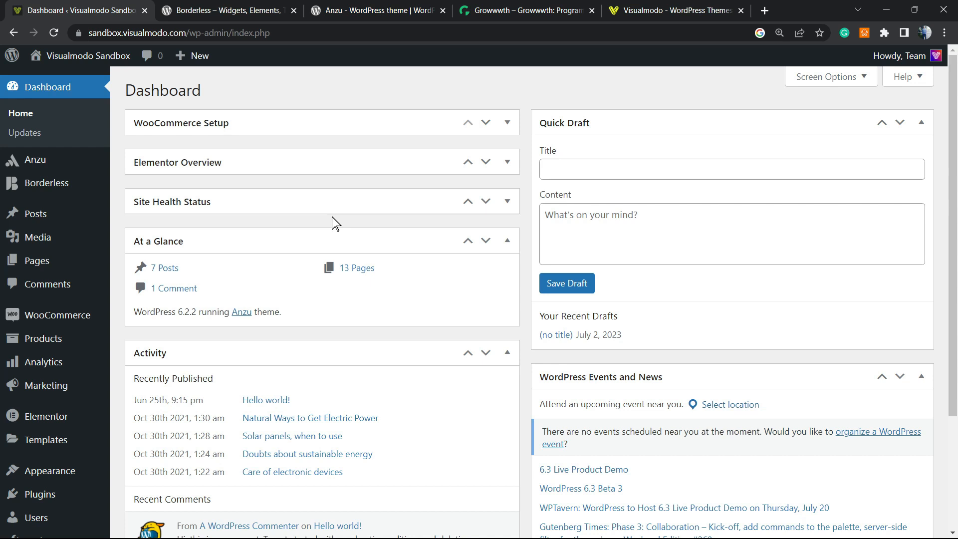
mouse_move(341, 224)
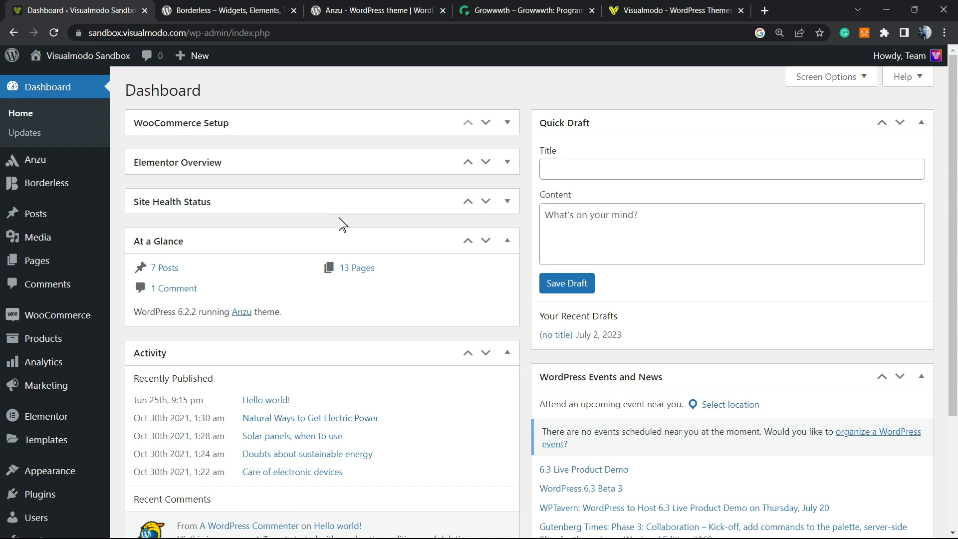
mouse_move(339, 230)
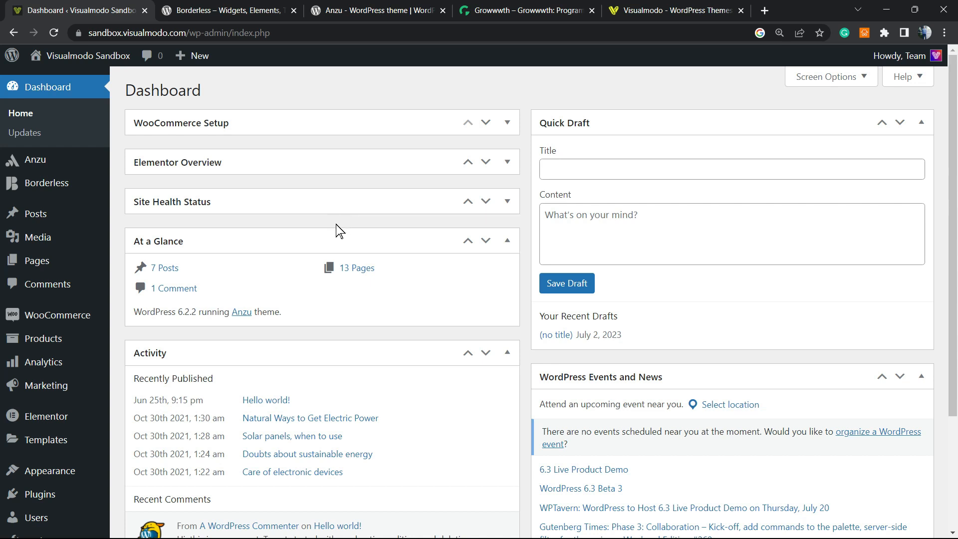
mouse_move(341, 196)
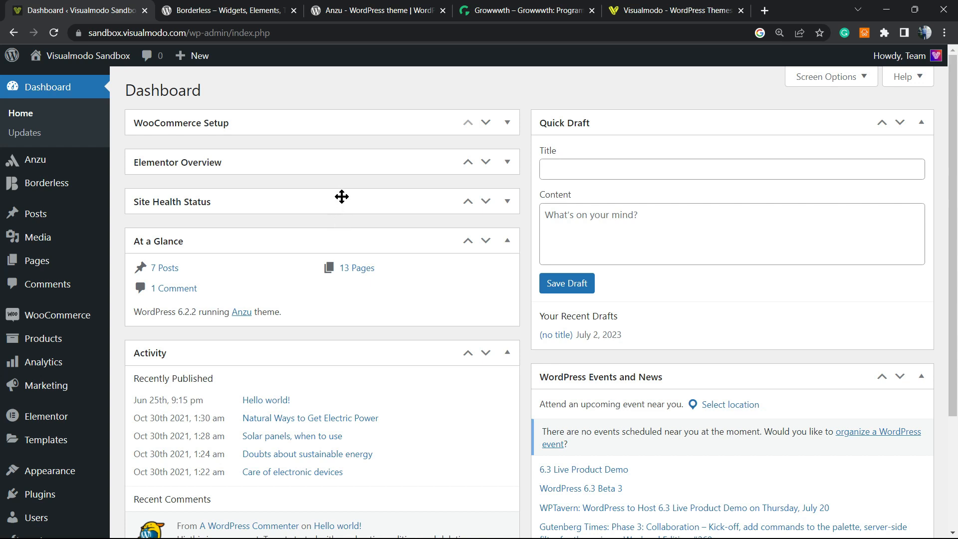
mouse_move(355, 204)
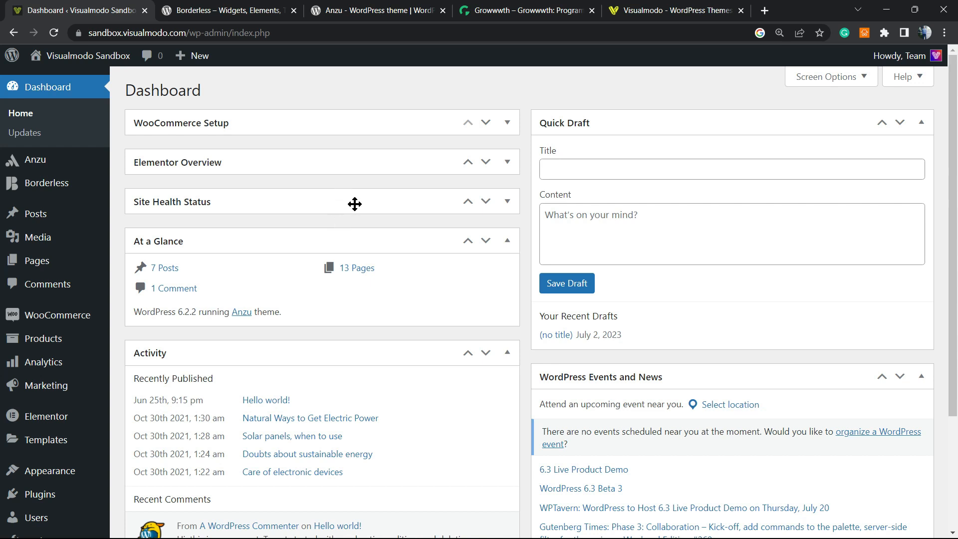
mouse_move(348, 226)
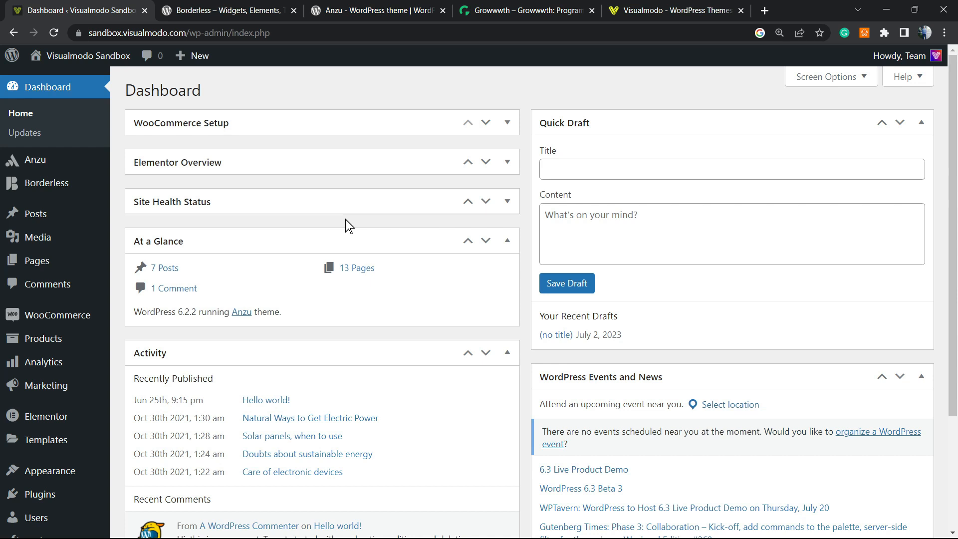
mouse_move(363, 249)
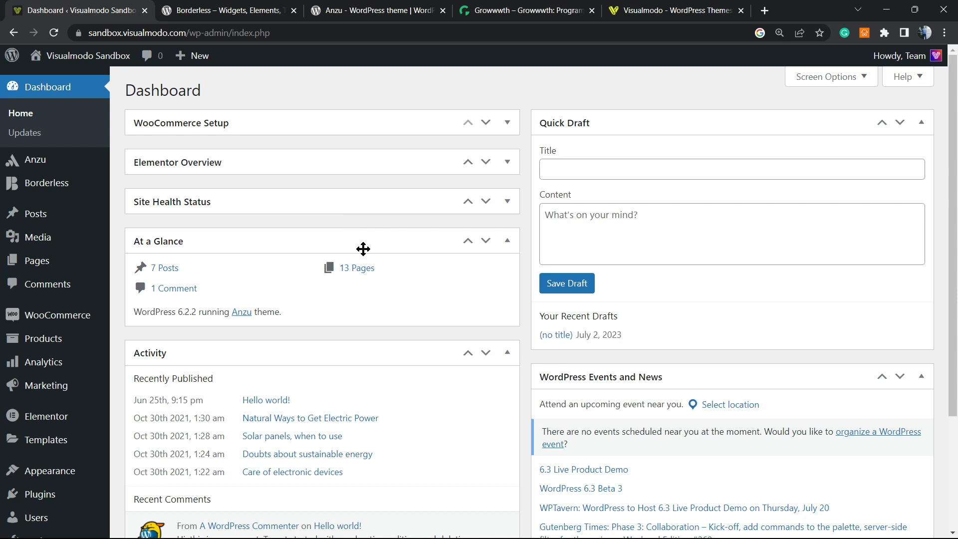
mouse_move(352, 248)
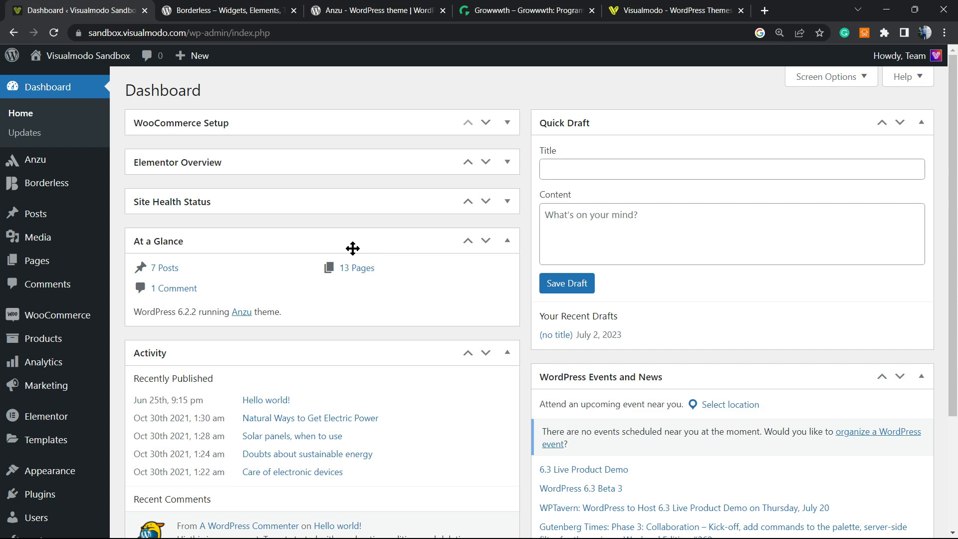
mouse_move(203, 318)
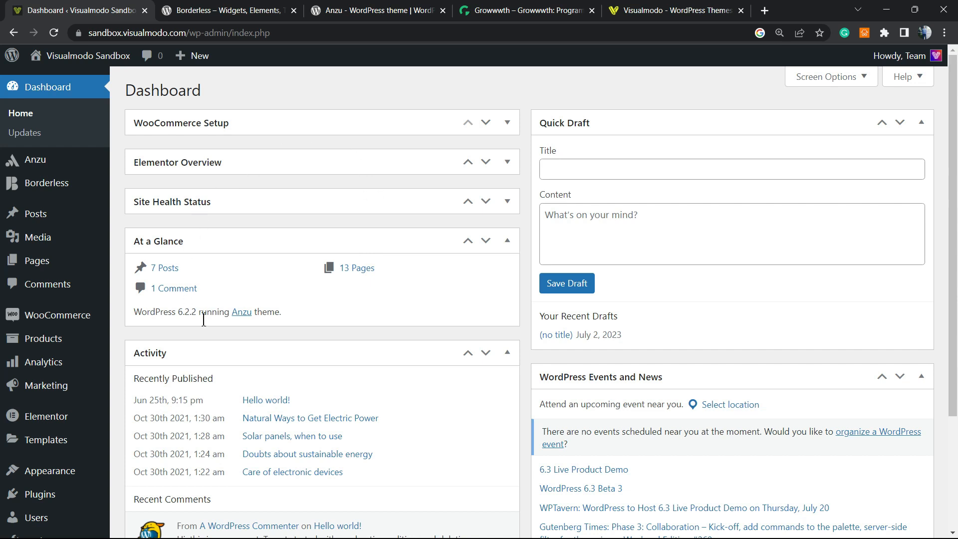
mouse_move(116, 240)
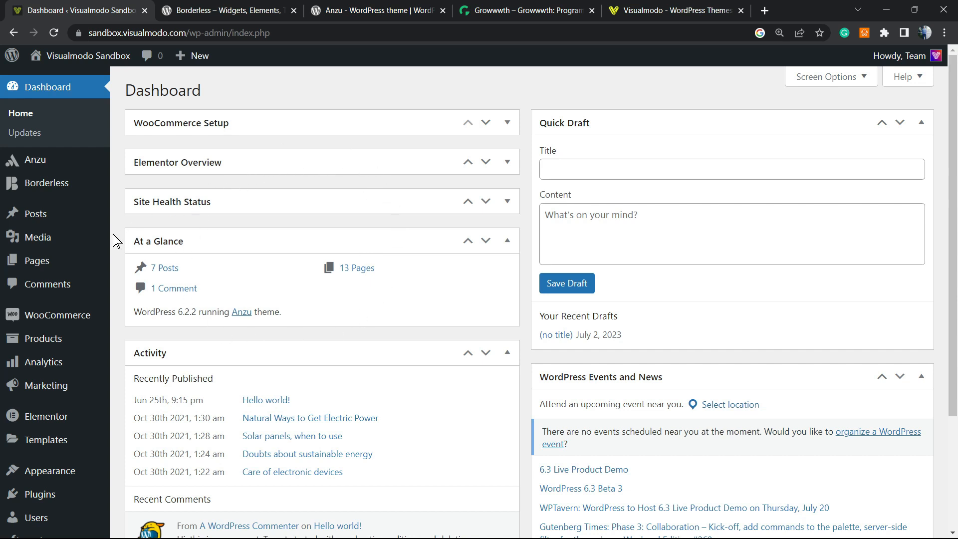
mouse_move(395, 195)
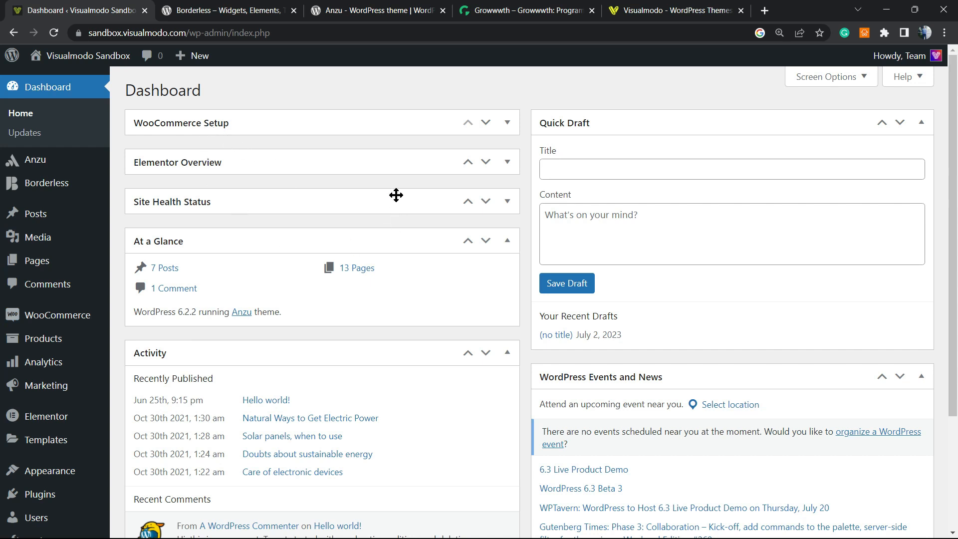
mouse_move(318, 218)
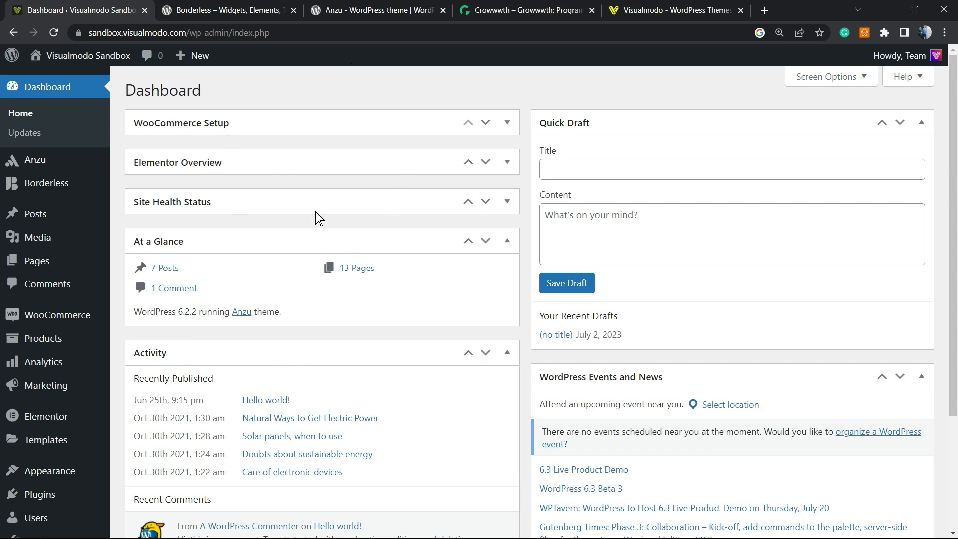
mouse_move(417, 240)
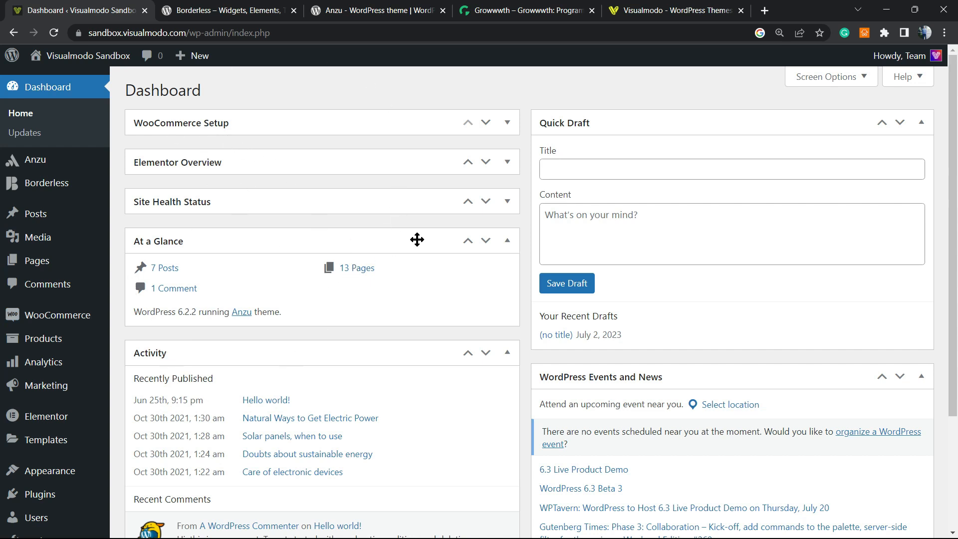
mouse_move(439, 191)
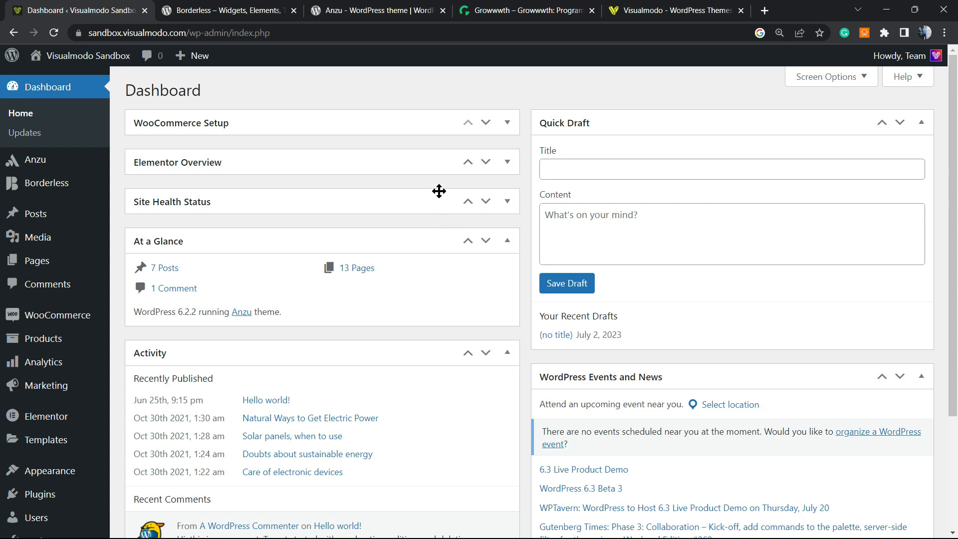
mouse_move(301, 207)
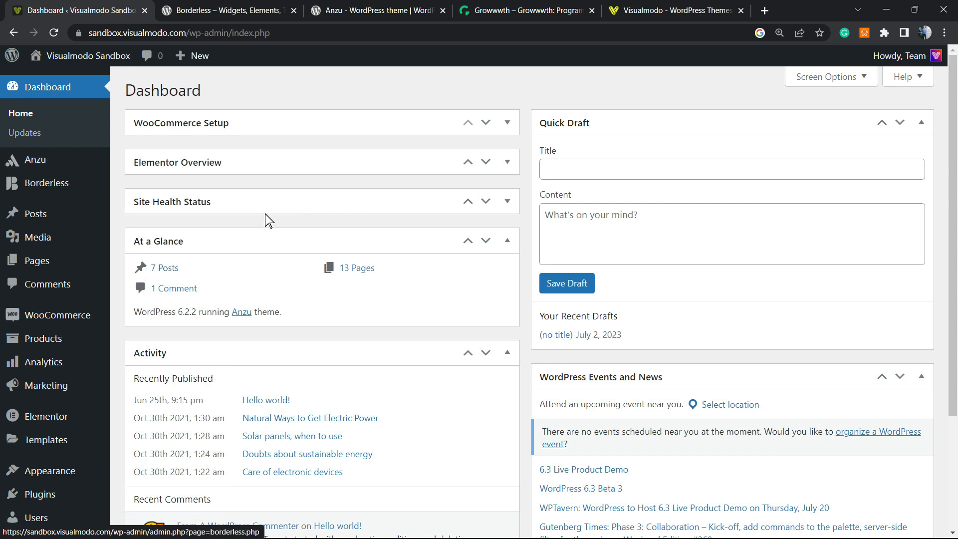
mouse_move(235, 72)
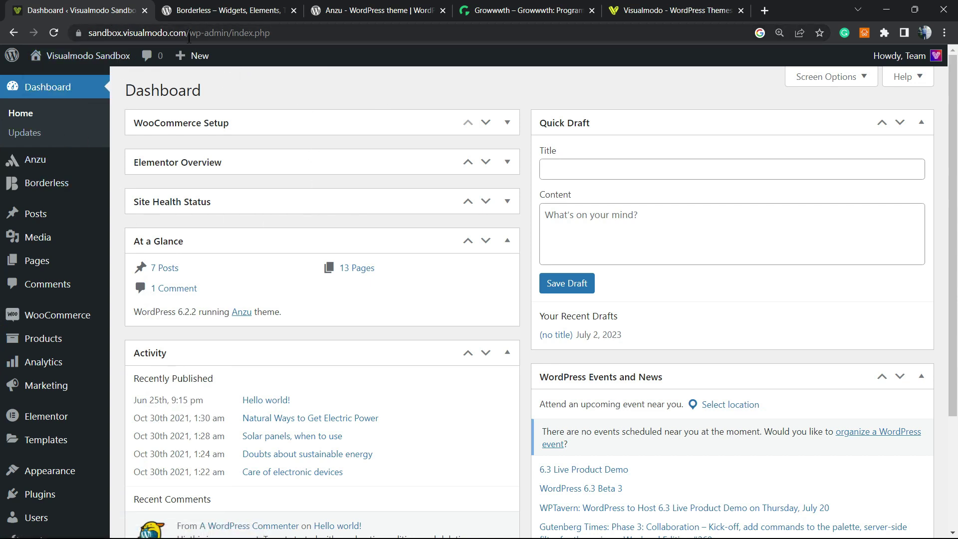
mouse_move(255, 50)
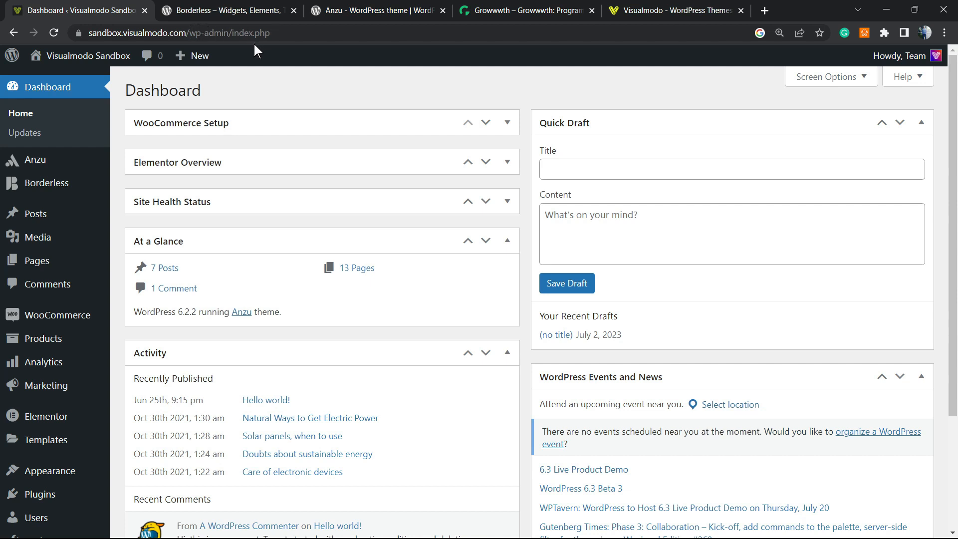
mouse_move(43, 339)
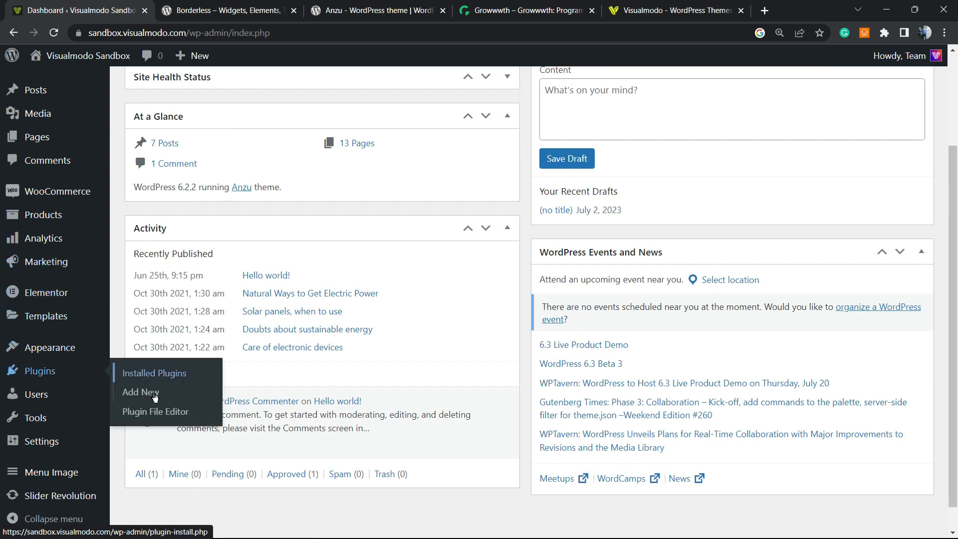
- Open the Add New page under Plugins in the admin menu
click(140, 391)
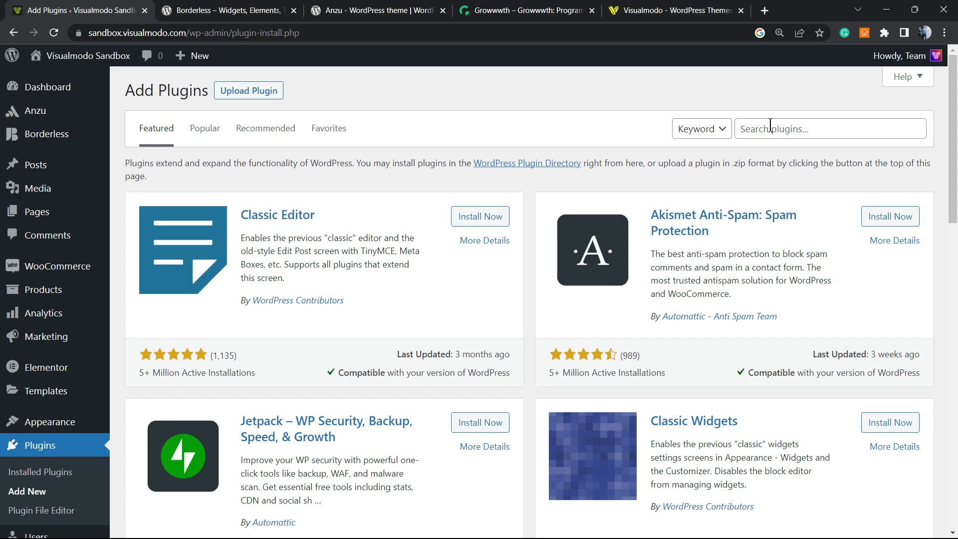
- Search 'Stop User Enumeration', then install and activate the Fullworks plugin
text(Stop User Enumeration)
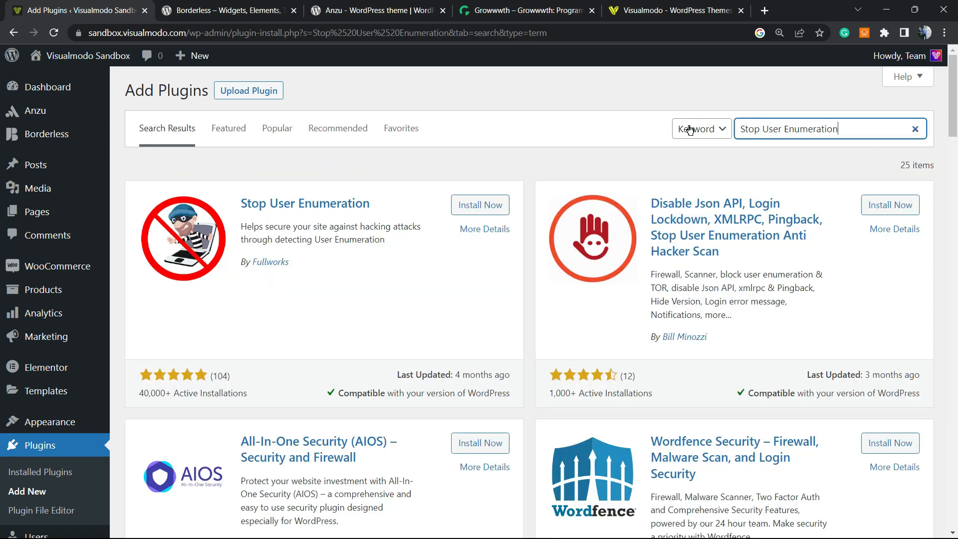
click(479, 205)
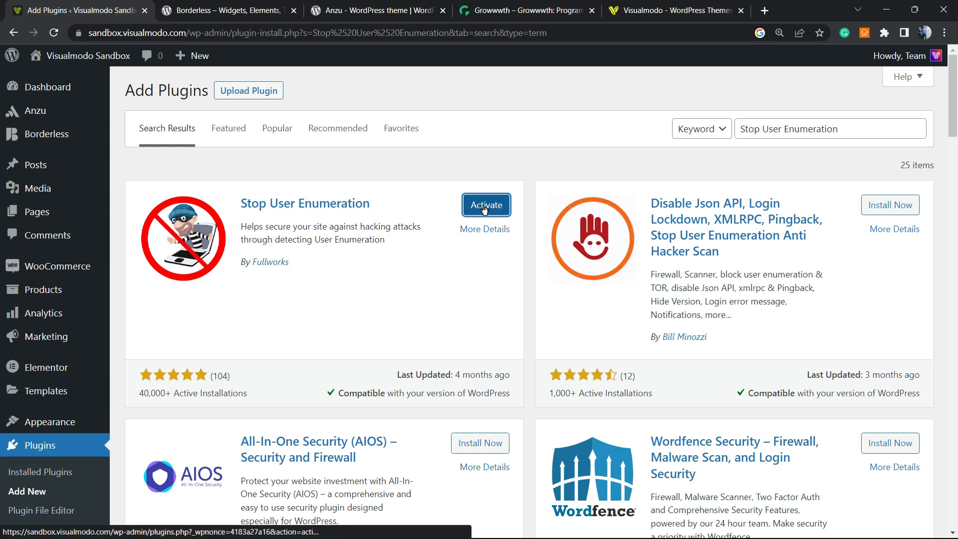
click(485, 204)
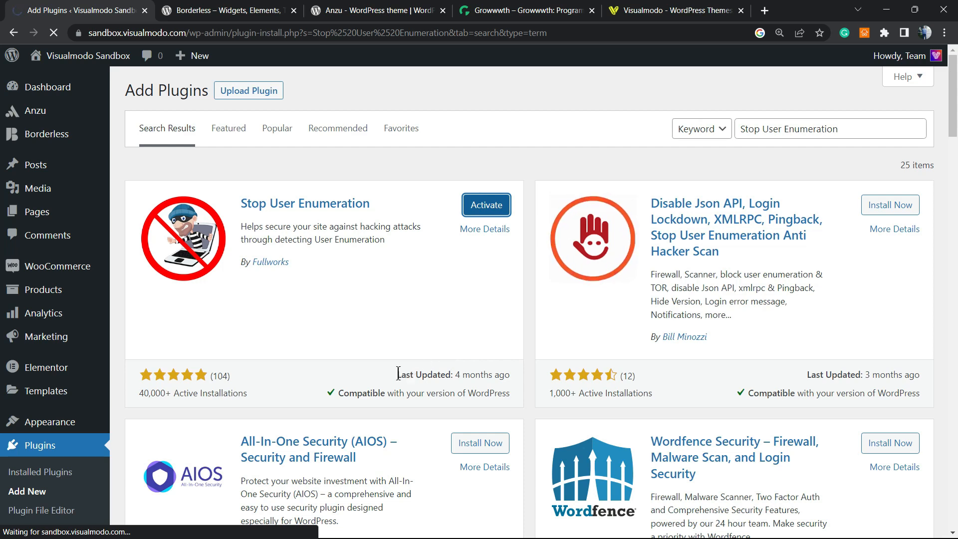
click(486, 205)
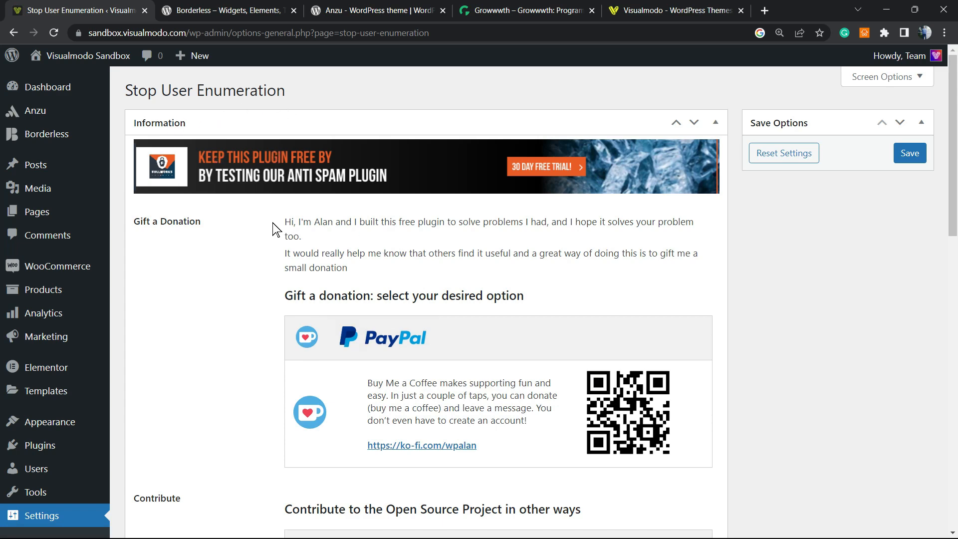
scroll(down, 3)
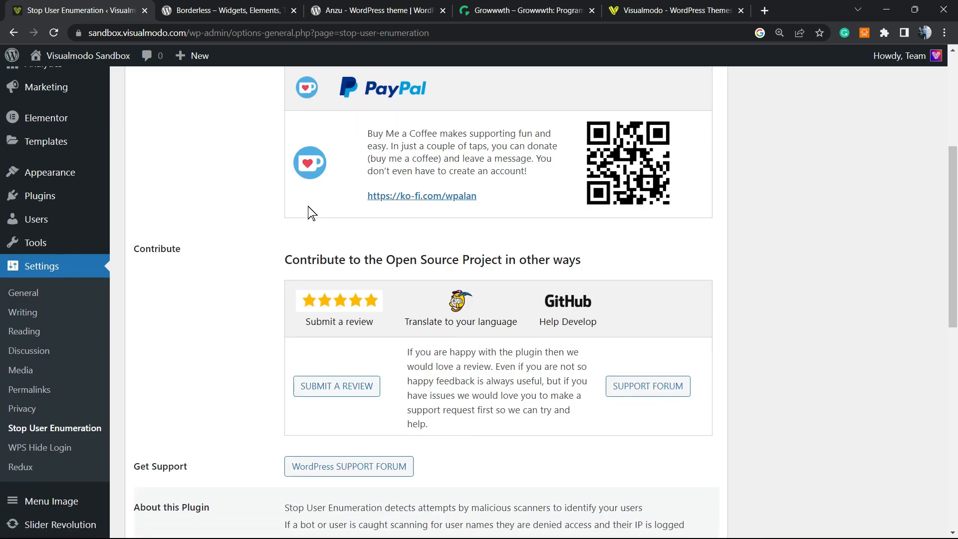
mouse_move(309, 206)
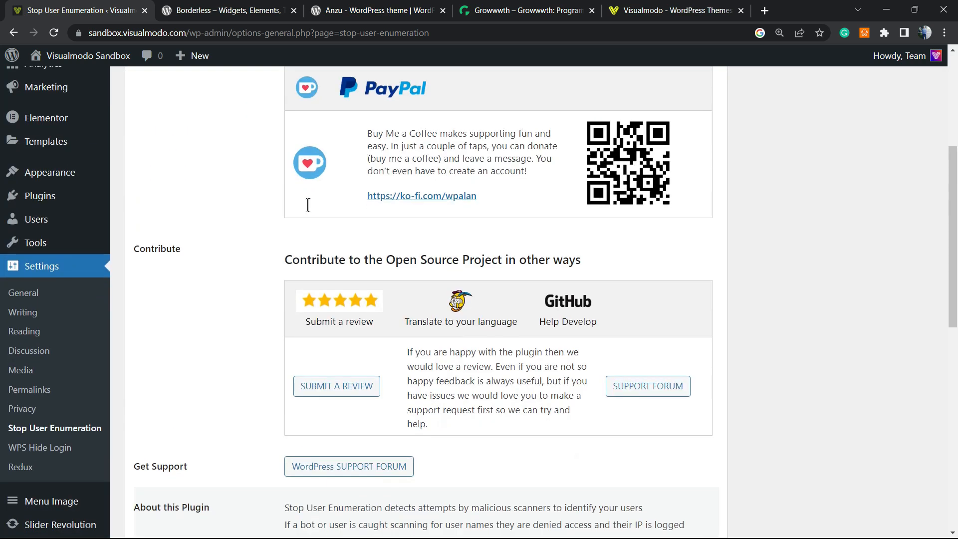
scroll(down, 3)
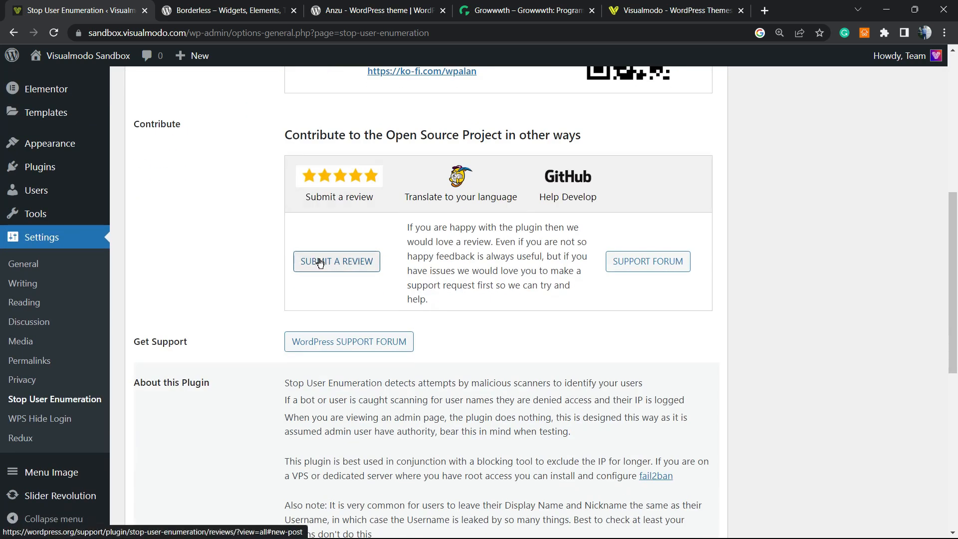
mouse_move(266, 250)
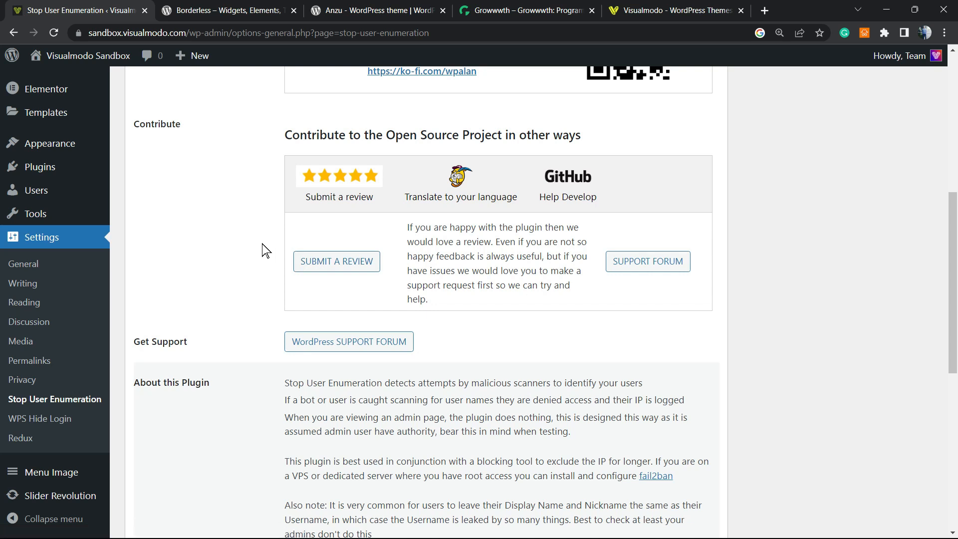
mouse_move(259, 250)
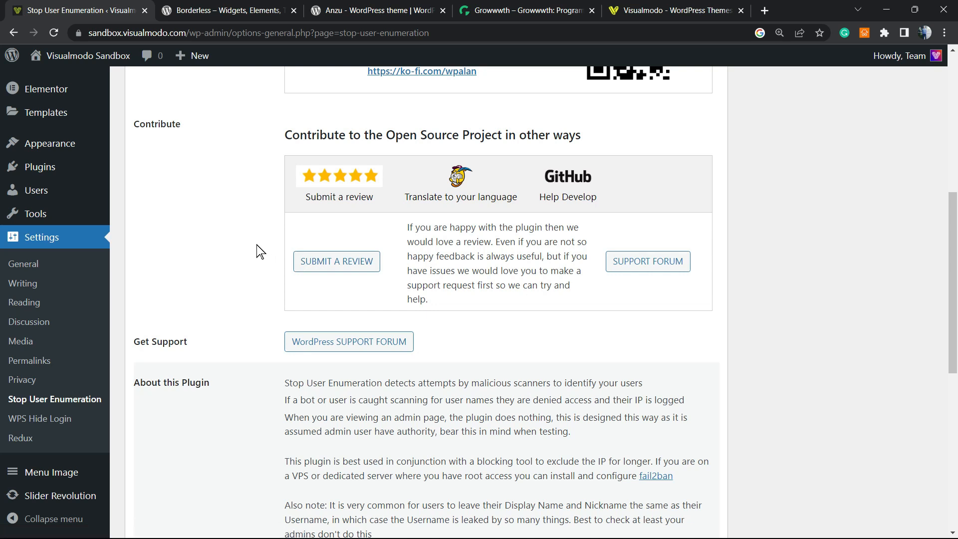
mouse_move(266, 288)
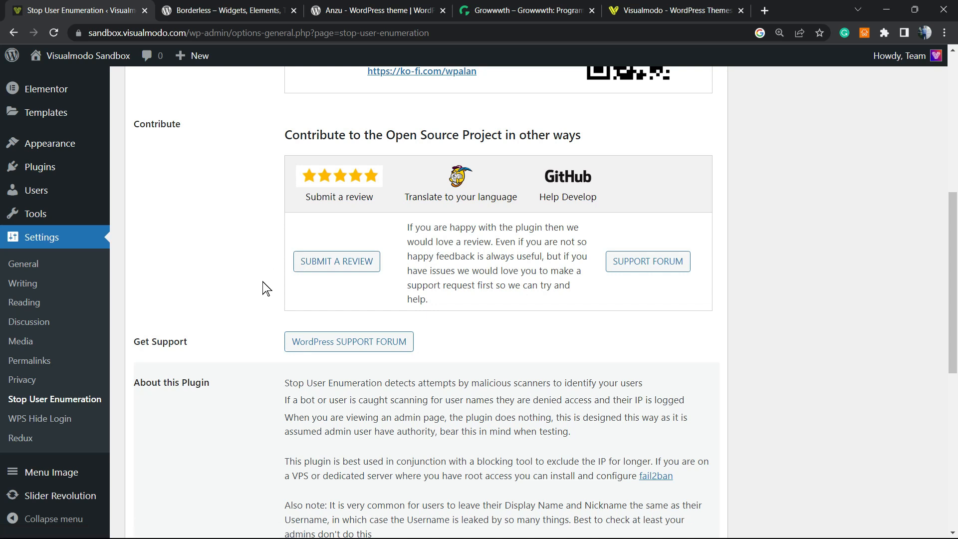
scroll(down, 3)
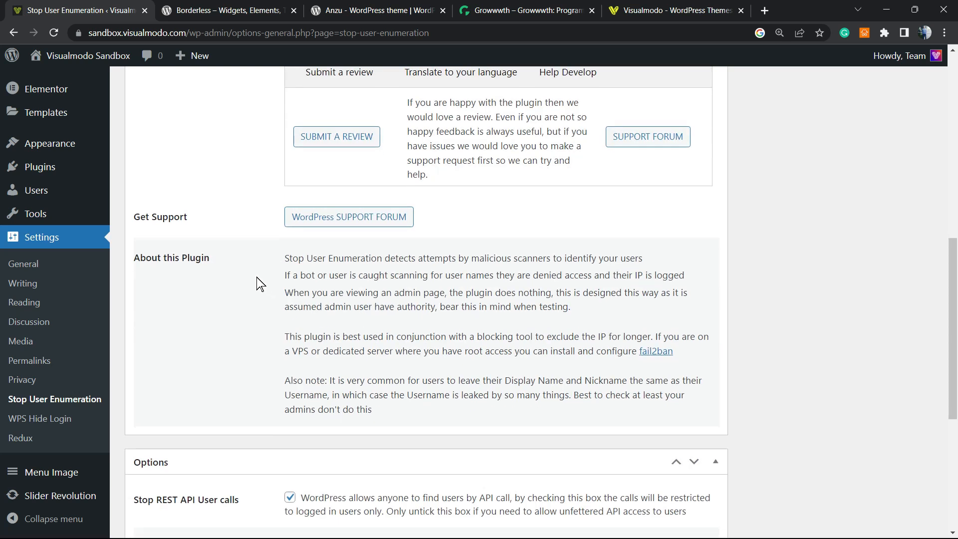
mouse_move(272, 293)
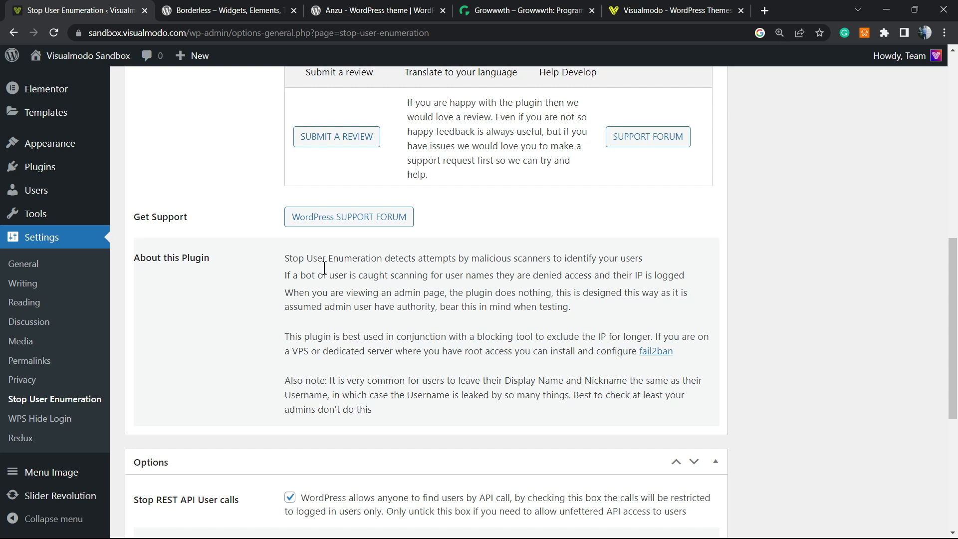
mouse_move(479, 259)
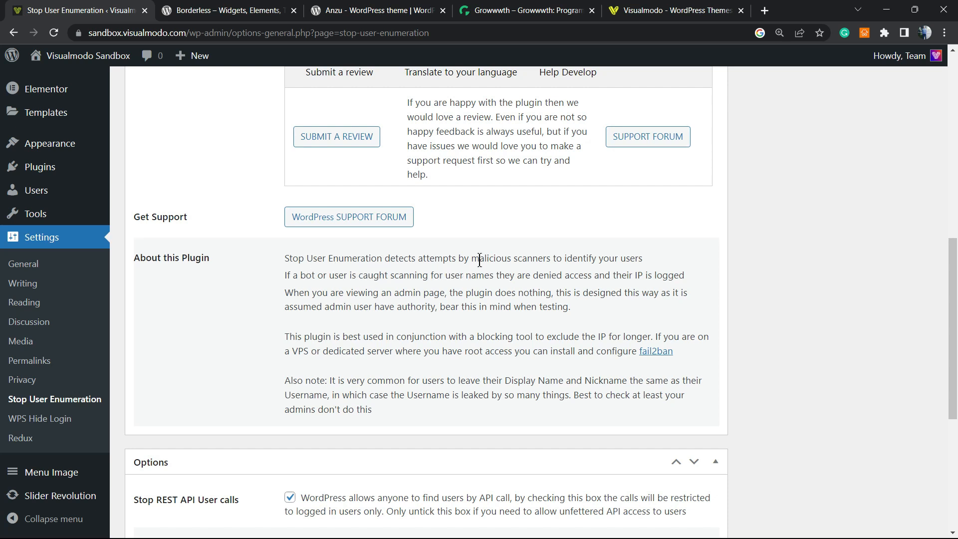
triple_click(463, 258)
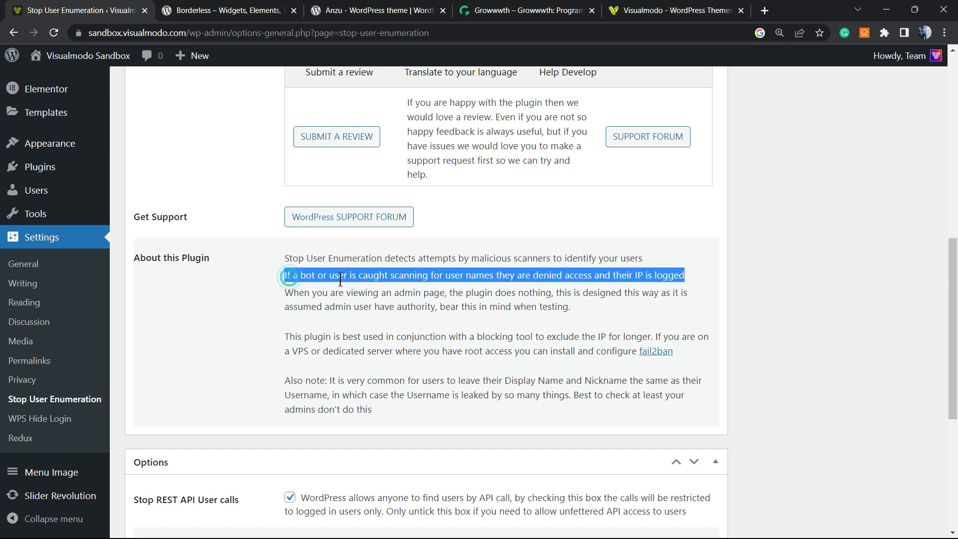
double_click(373, 275)
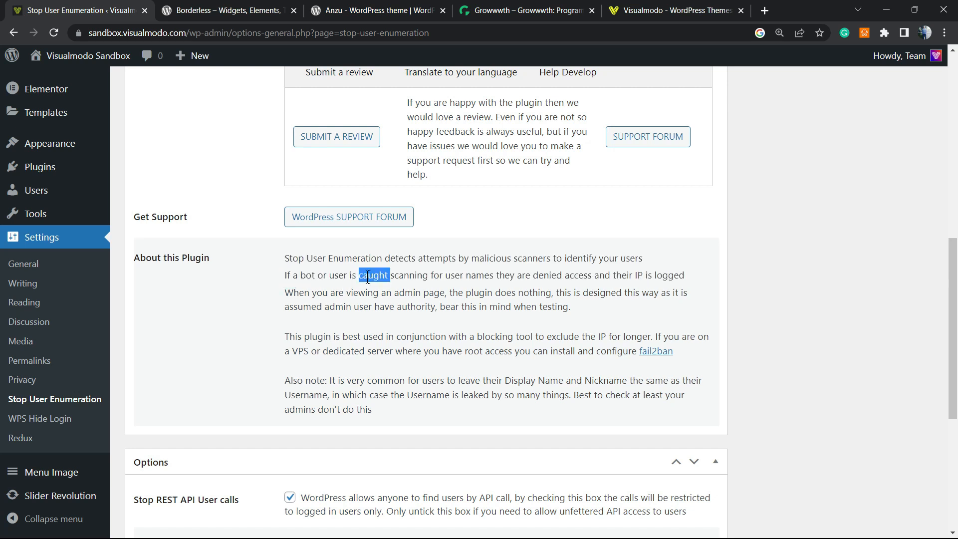
double_click(480, 275)
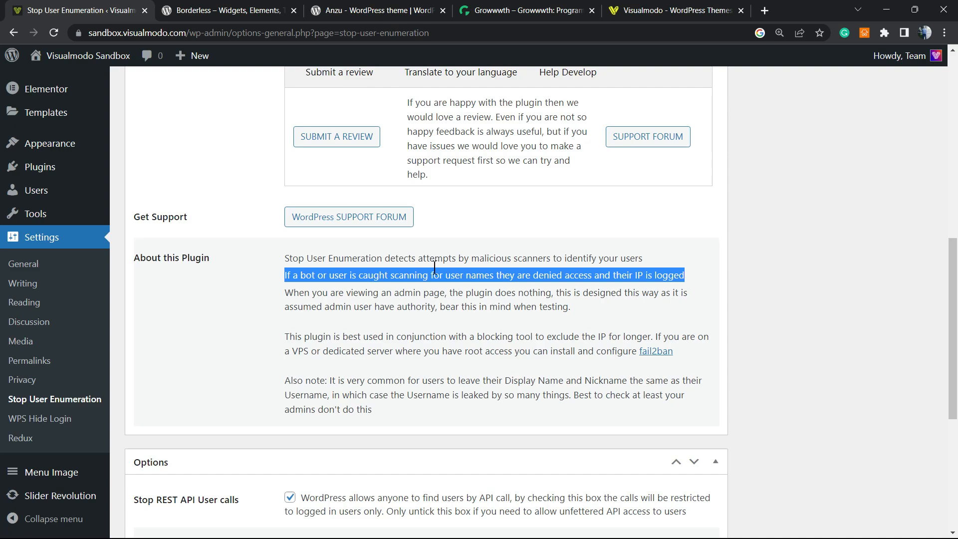
scroll(down, 3)
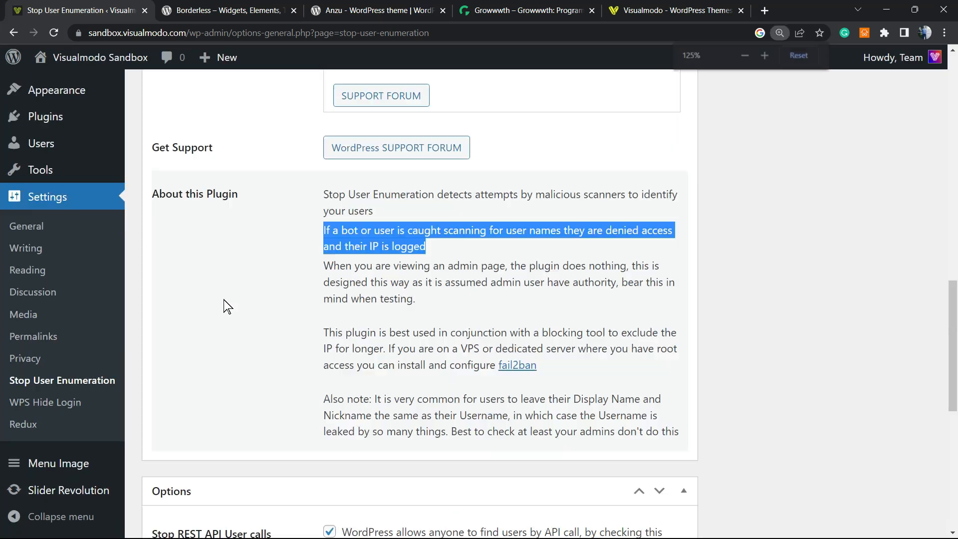
scroll(down, 3)
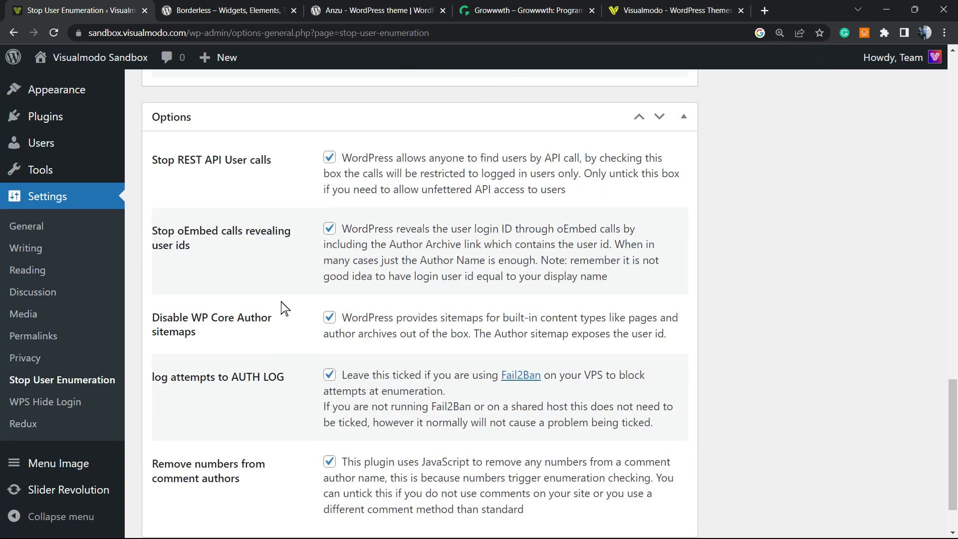
scroll(up, 3)
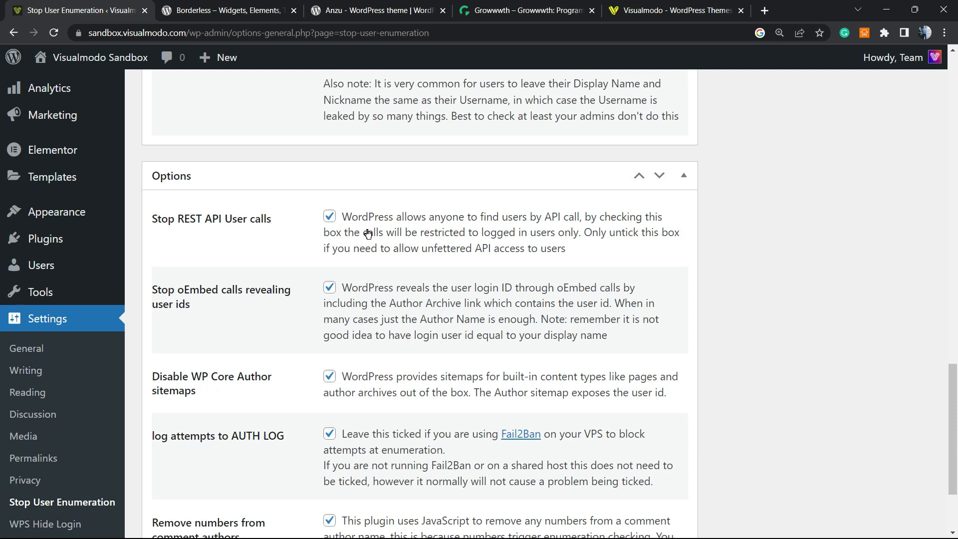
mouse_move(176, 299)
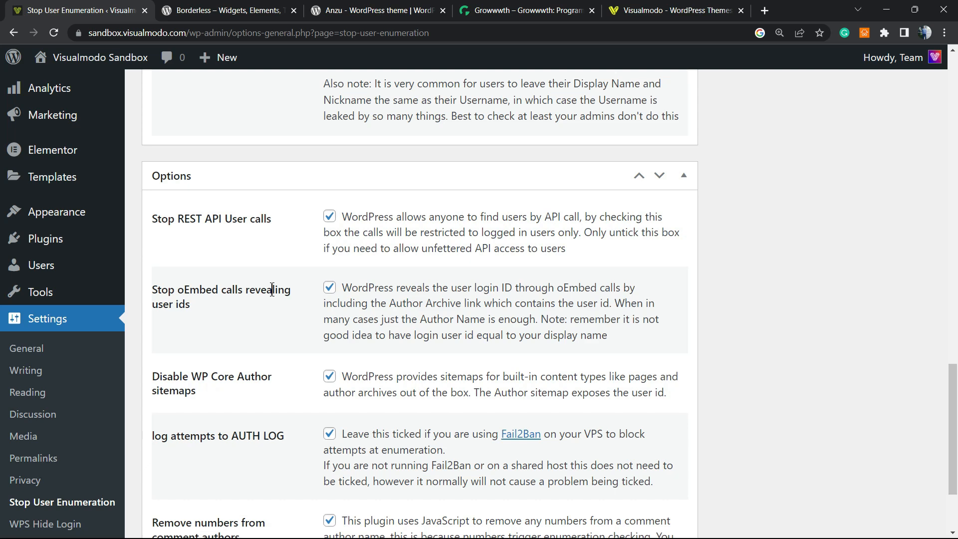
mouse_move(340, 304)
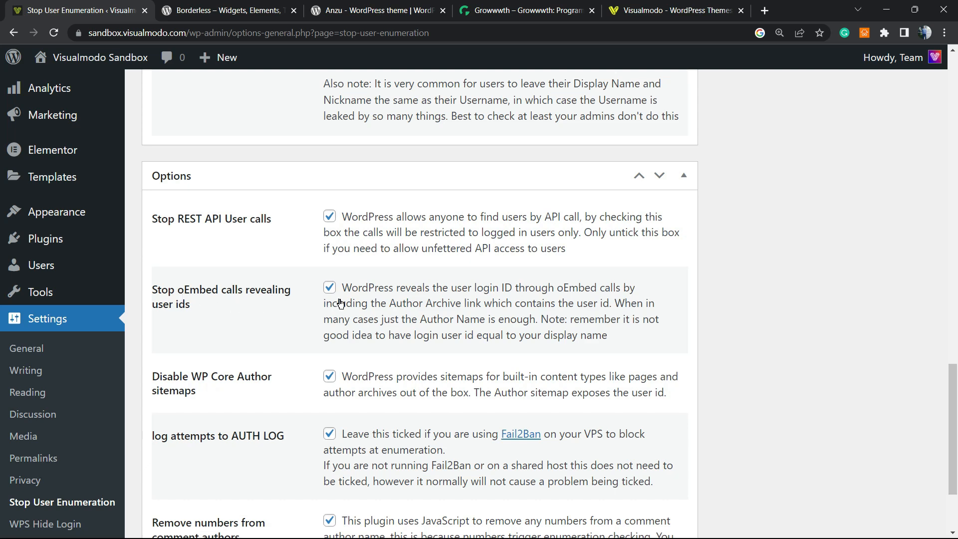
scroll(down, 3)
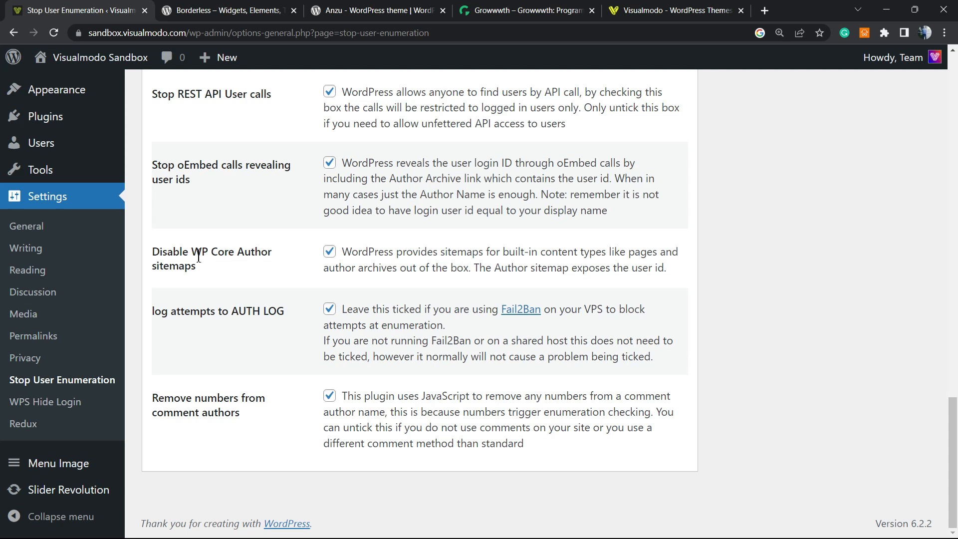
mouse_move(206, 269)
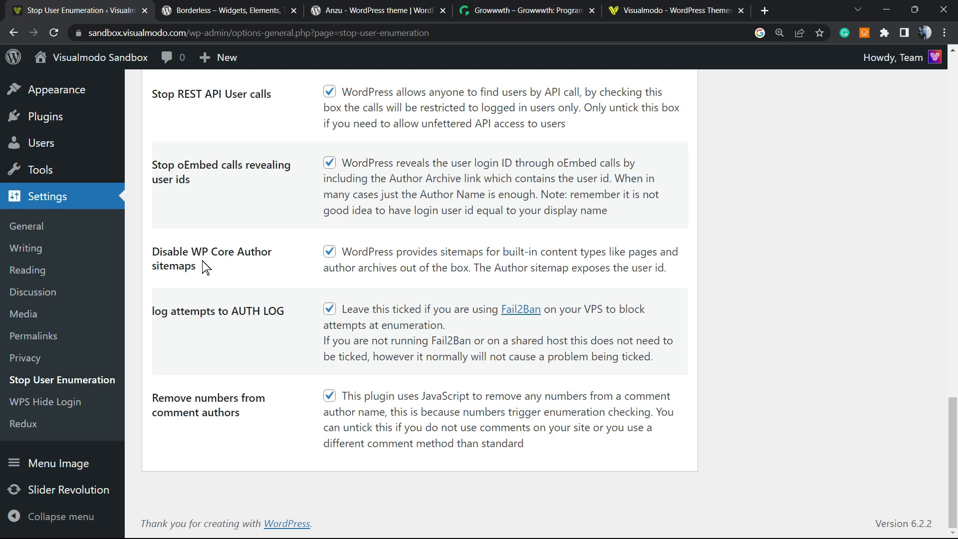
mouse_move(205, 259)
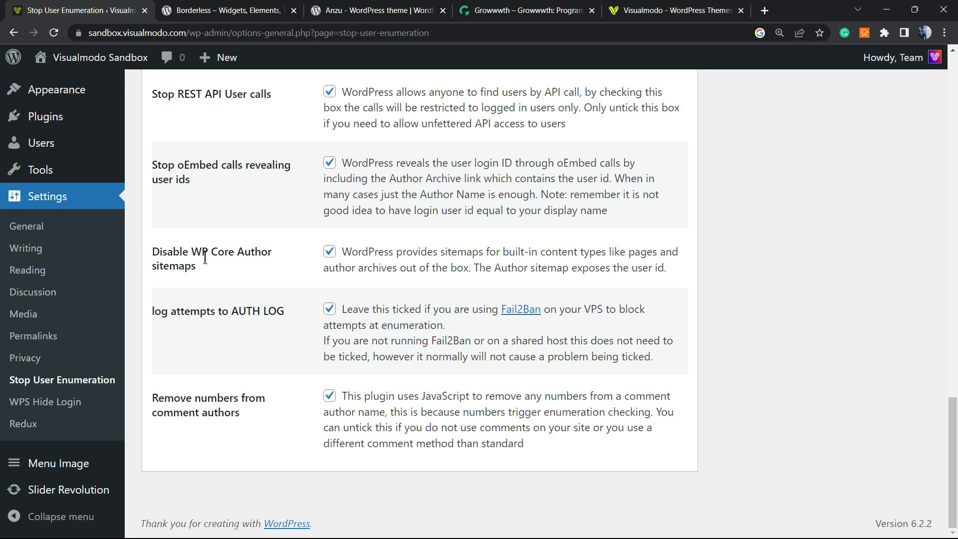
mouse_move(216, 267)
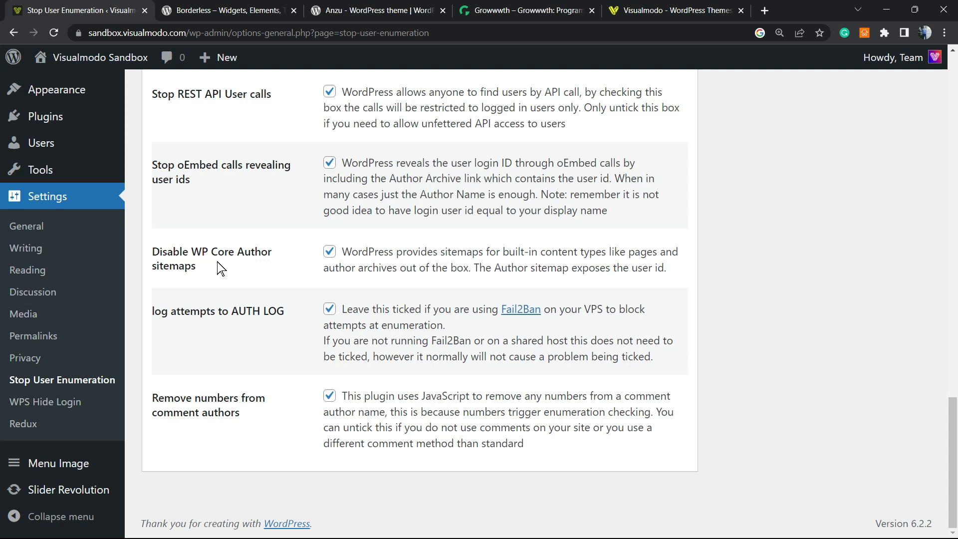
mouse_move(227, 267)
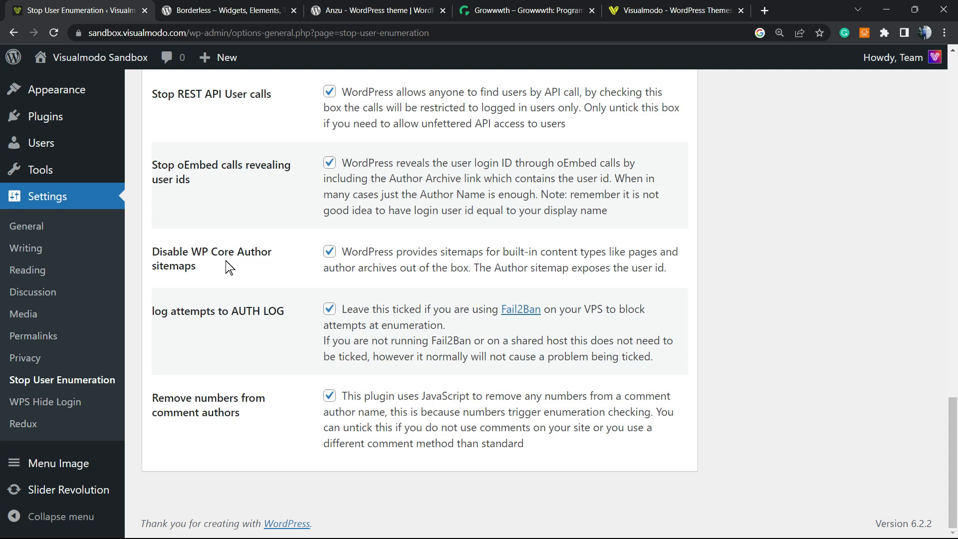
mouse_move(229, 247)
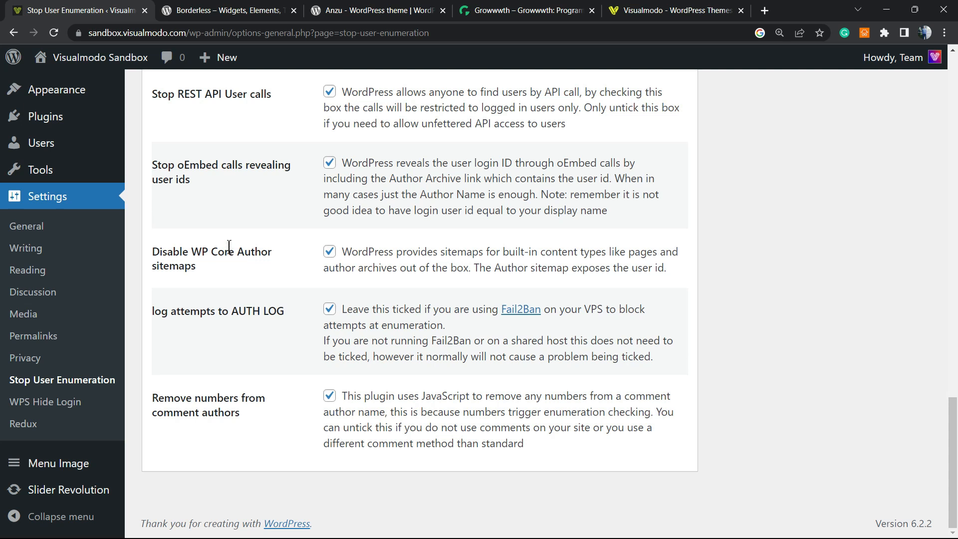
mouse_move(243, 243)
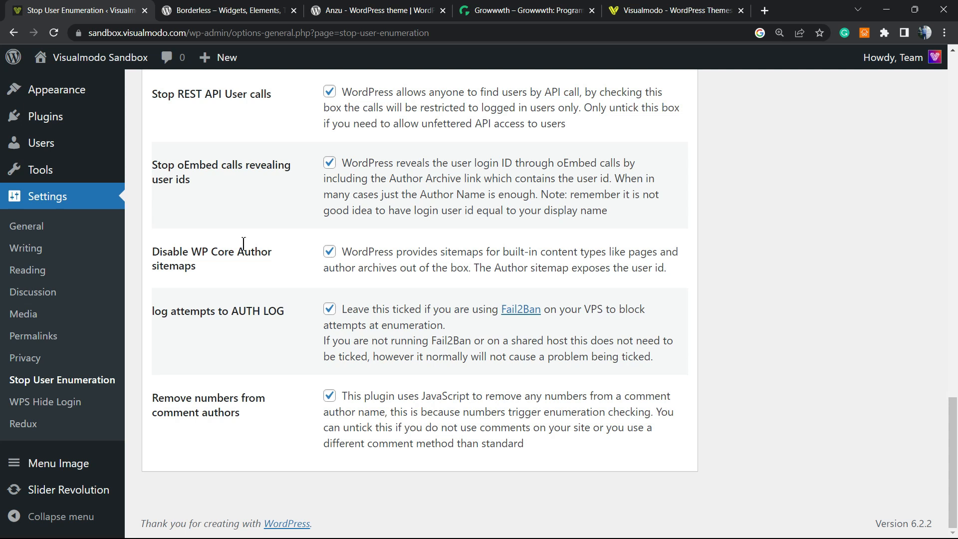
mouse_move(256, 310)
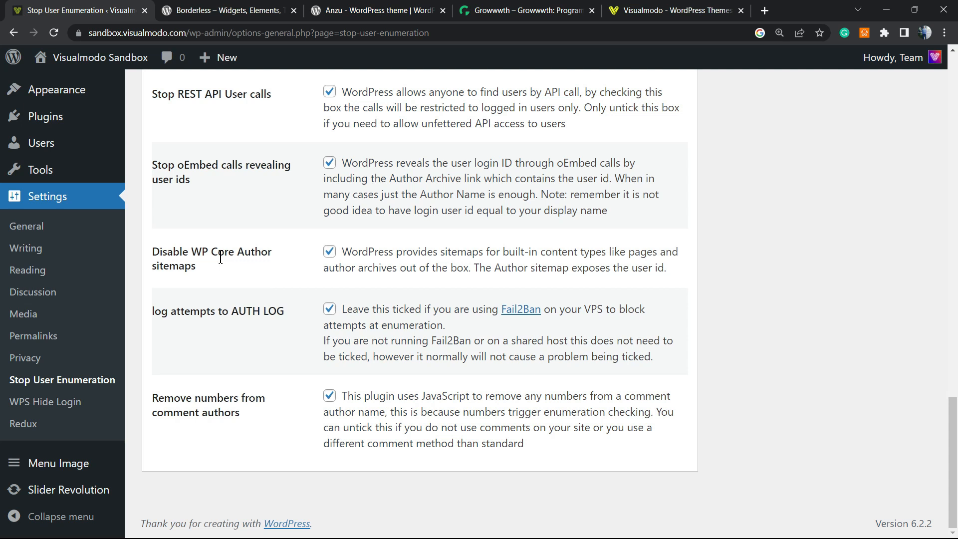
mouse_move(225, 274)
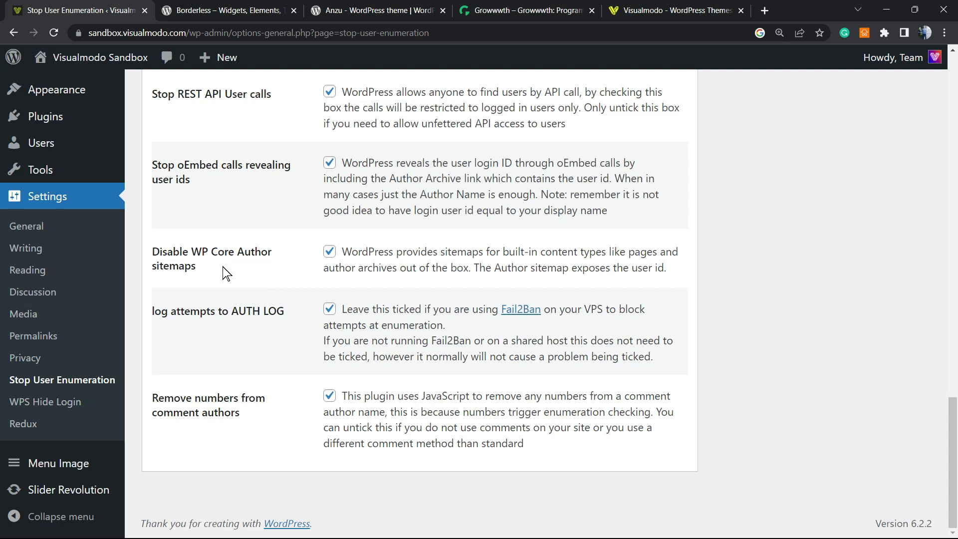
double_click(193, 310)
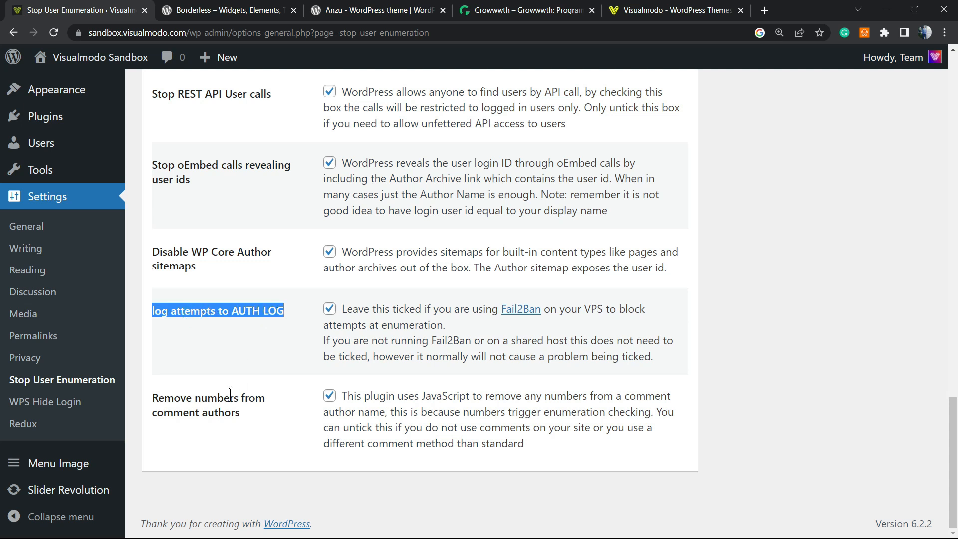
mouse_move(200, 383)
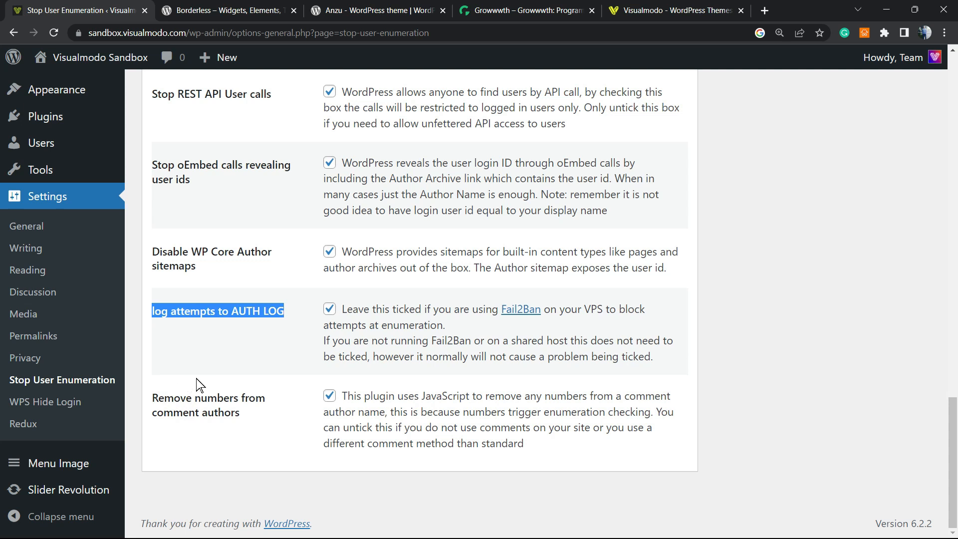
double_click(208, 405)
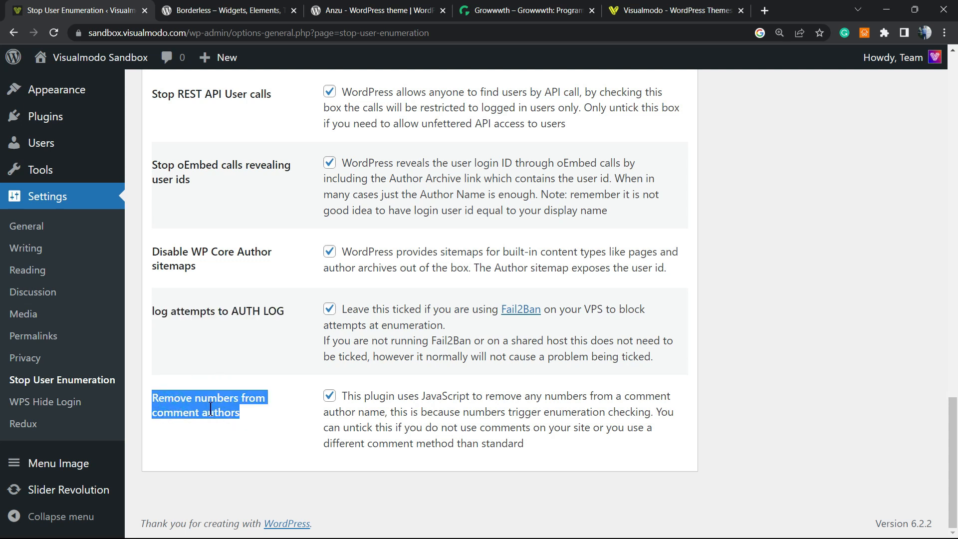
scroll(up, 3)
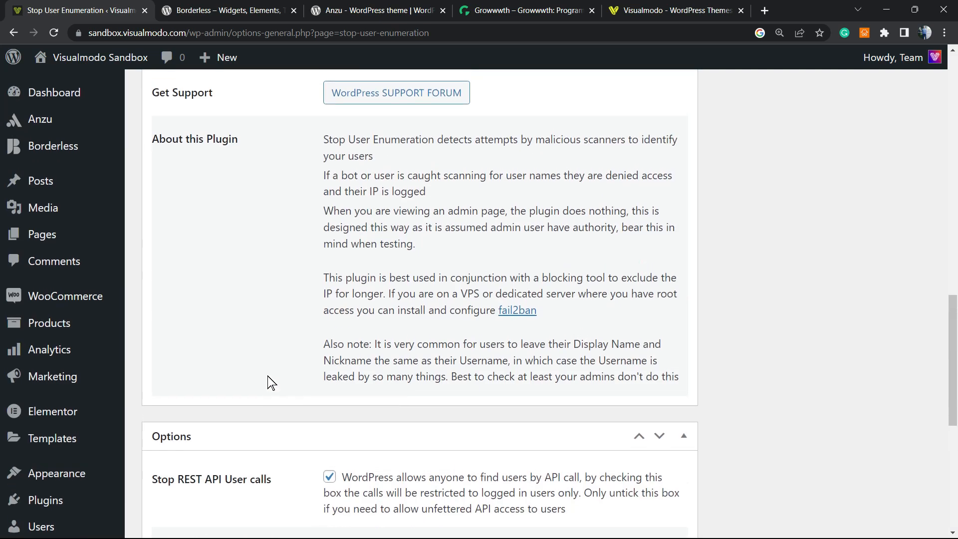
scroll(up, 3)
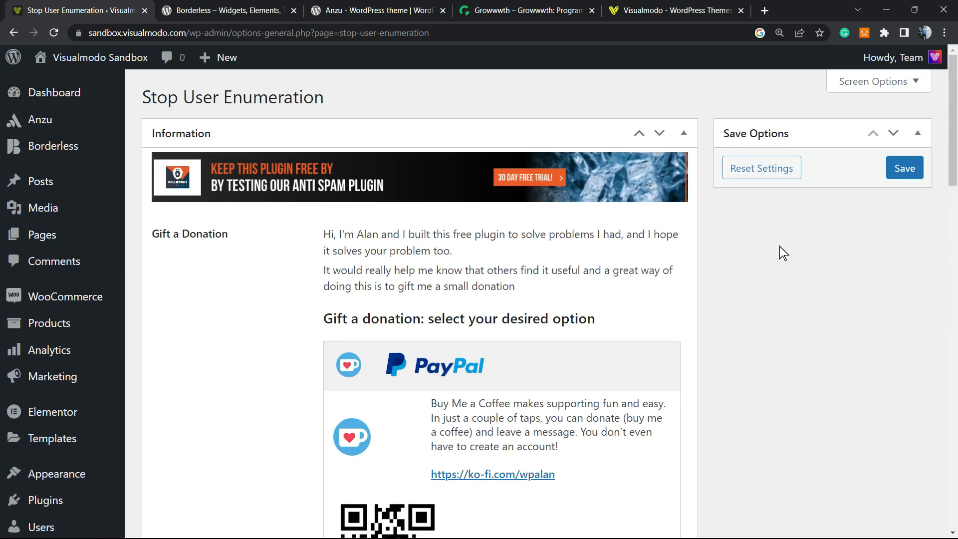
scroll(down, 3)
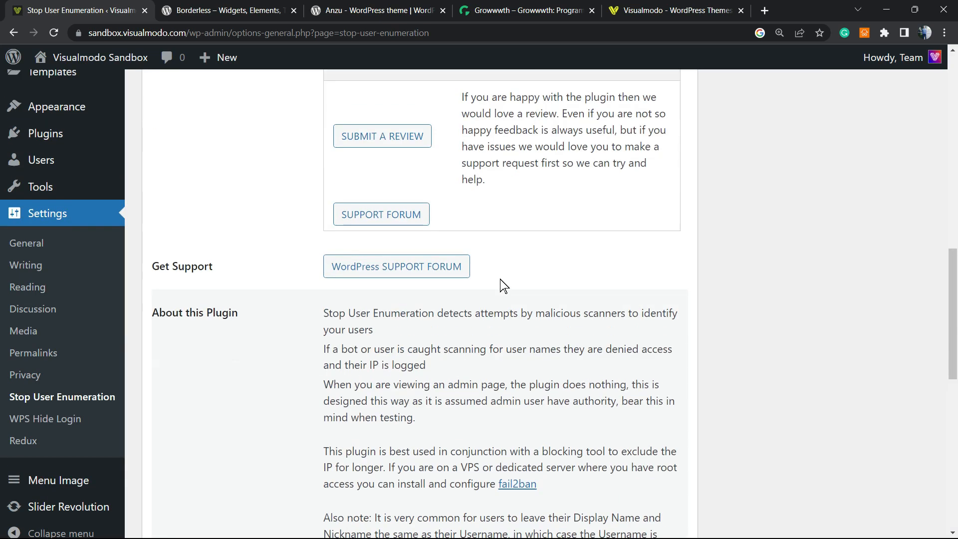
scroll(up, 3)
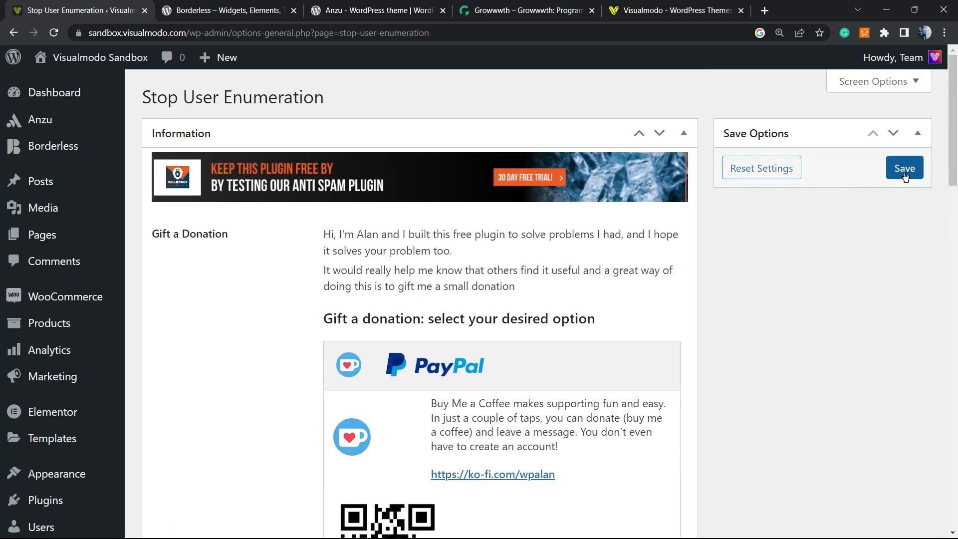
scroll(down, 3)
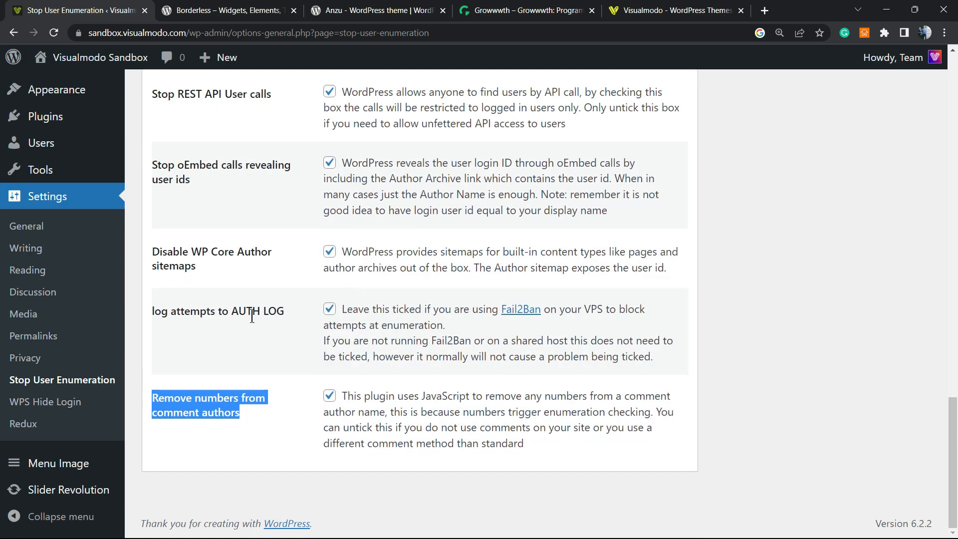
scroll(up, 3)
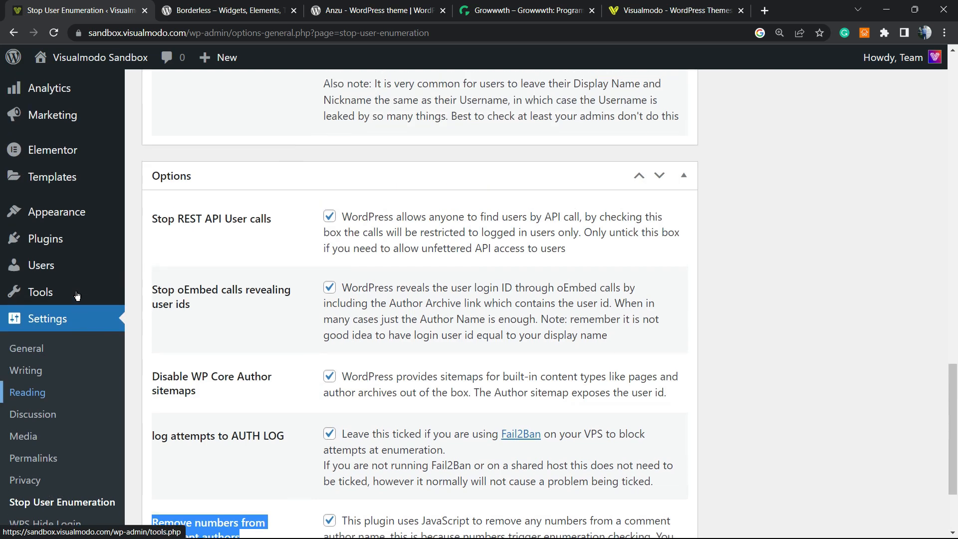
scroll(down, 3)
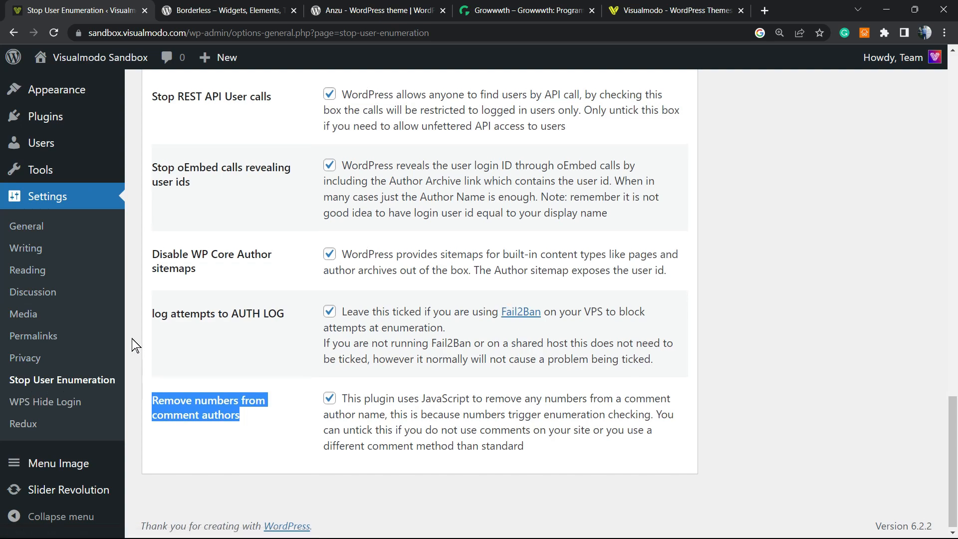
scroll(down, 3)
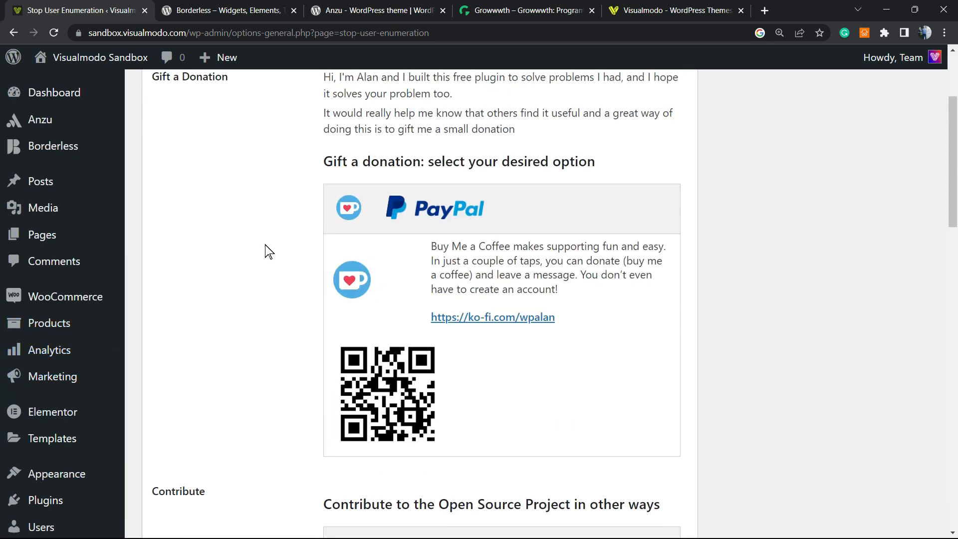
scroll(up, 3)
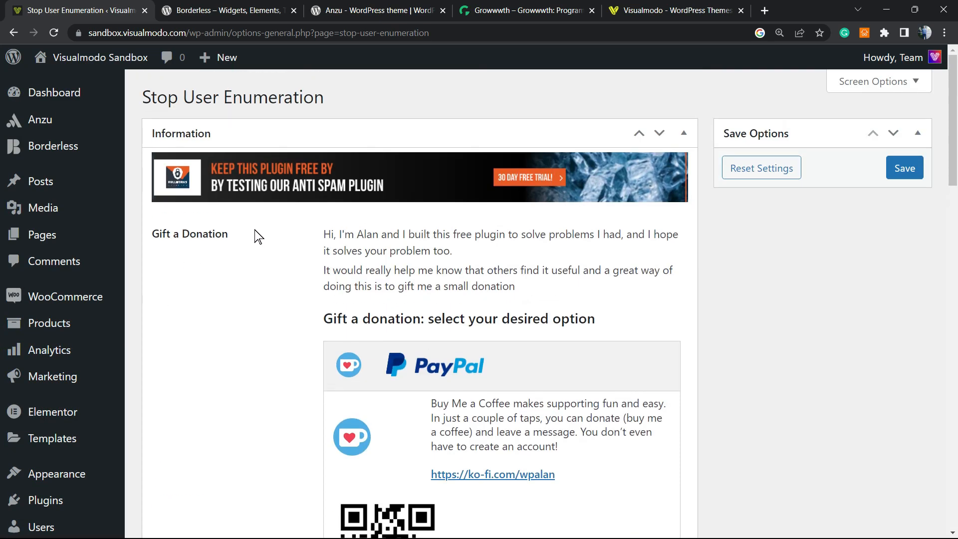
mouse_move(226, 250)
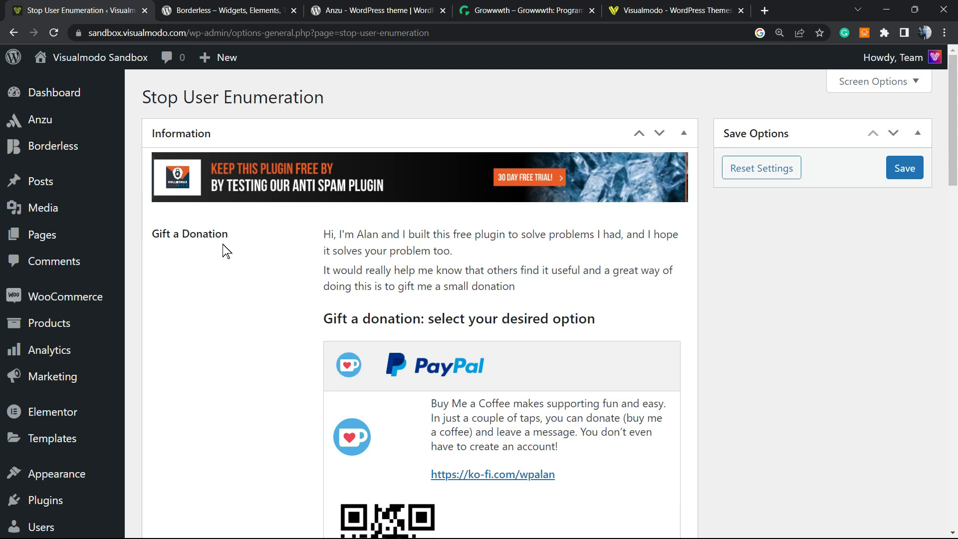
mouse_move(203, 222)
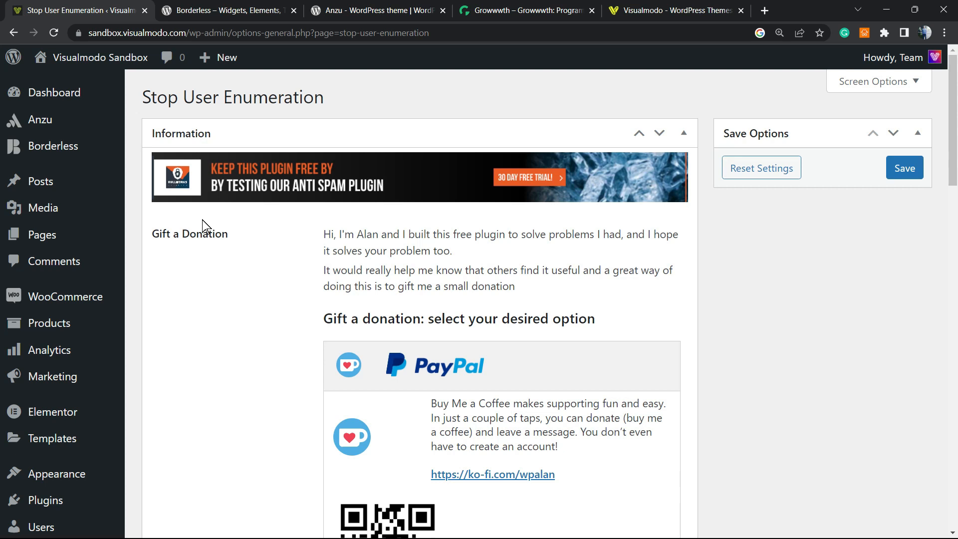
mouse_move(282, 272)
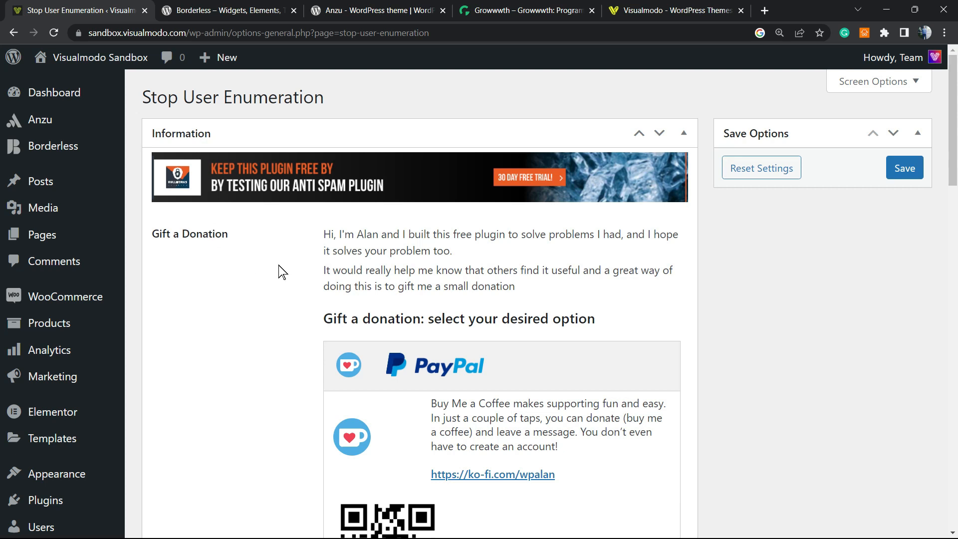
mouse_move(253, 335)
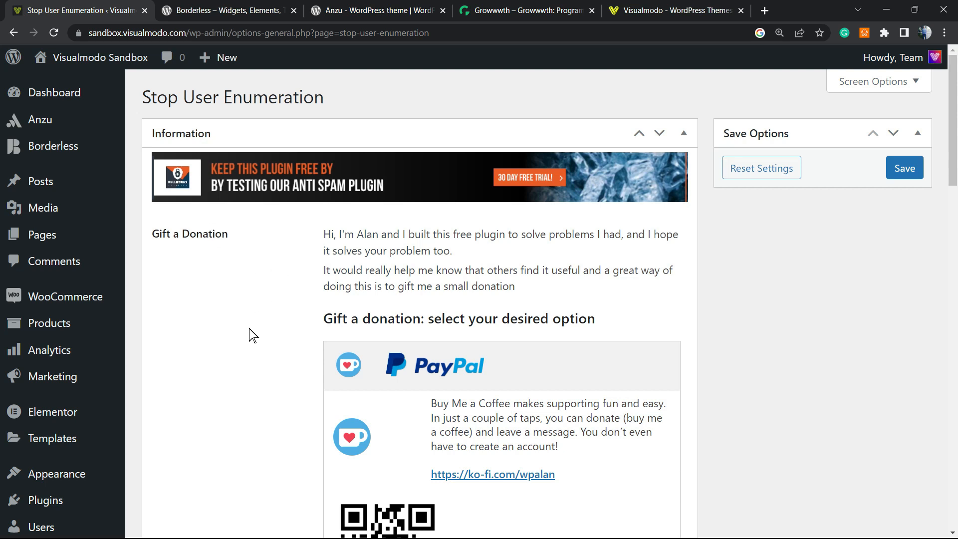
mouse_move(228, 322)
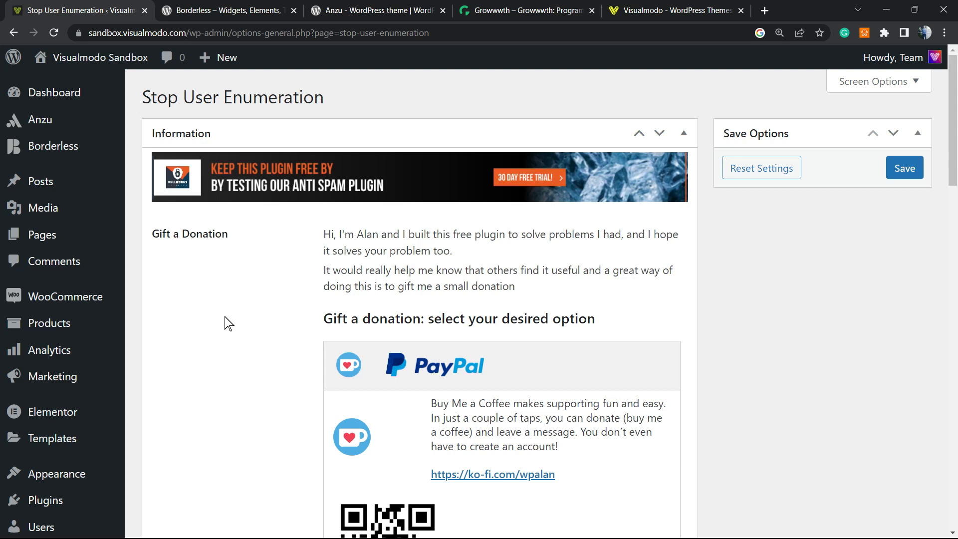
mouse_move(225, 318)
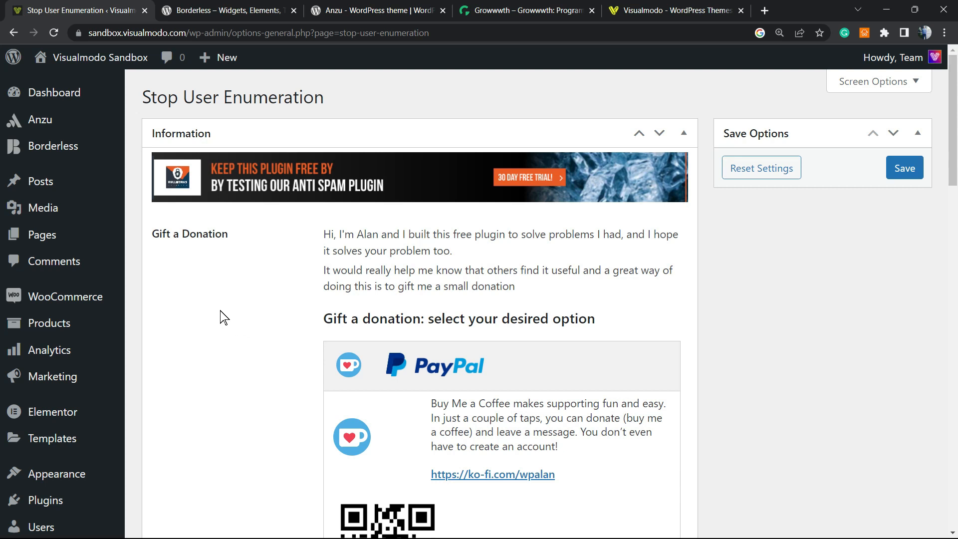
mouse_move(214, 310)
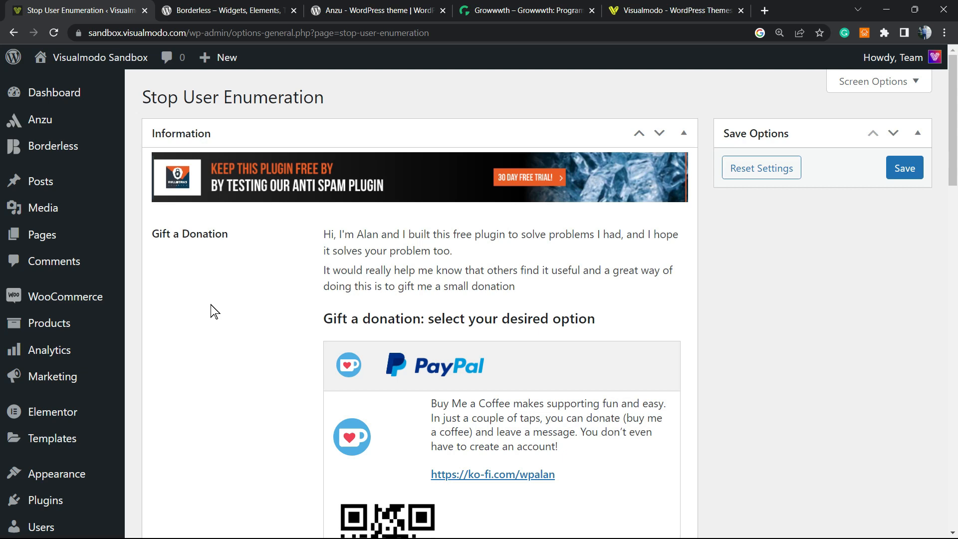
- Show the Borderless plugin tab and highlight a word in its title
click(226, 10)
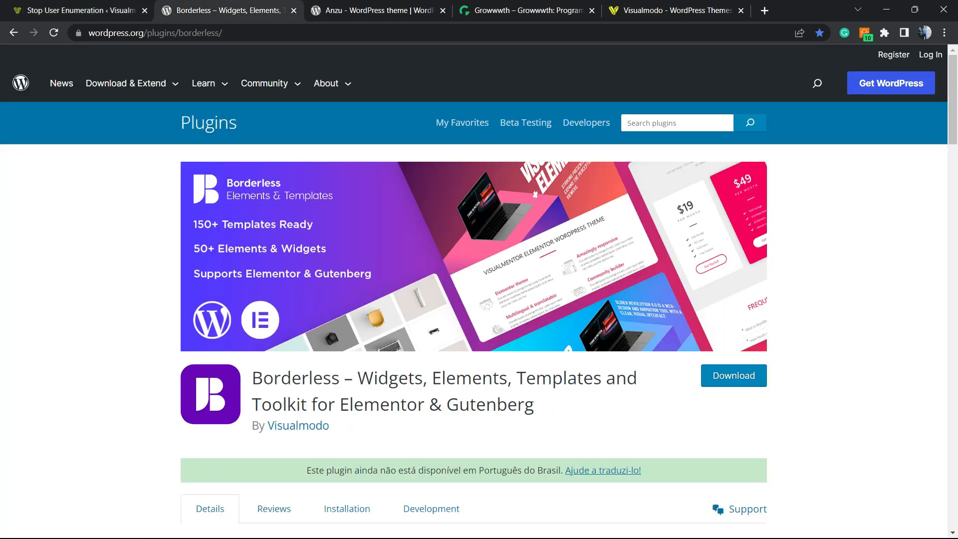
mouse_move(118, 200)
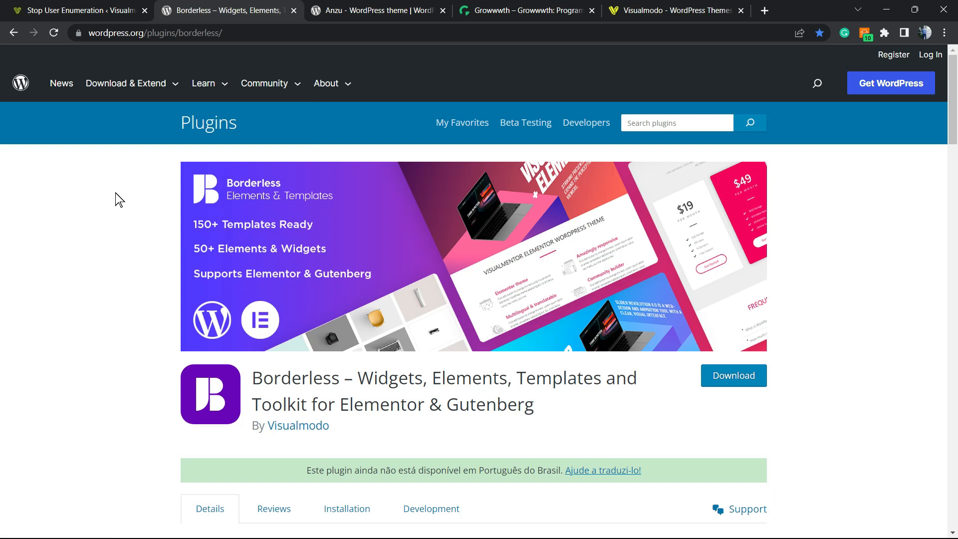
click(73, 10)
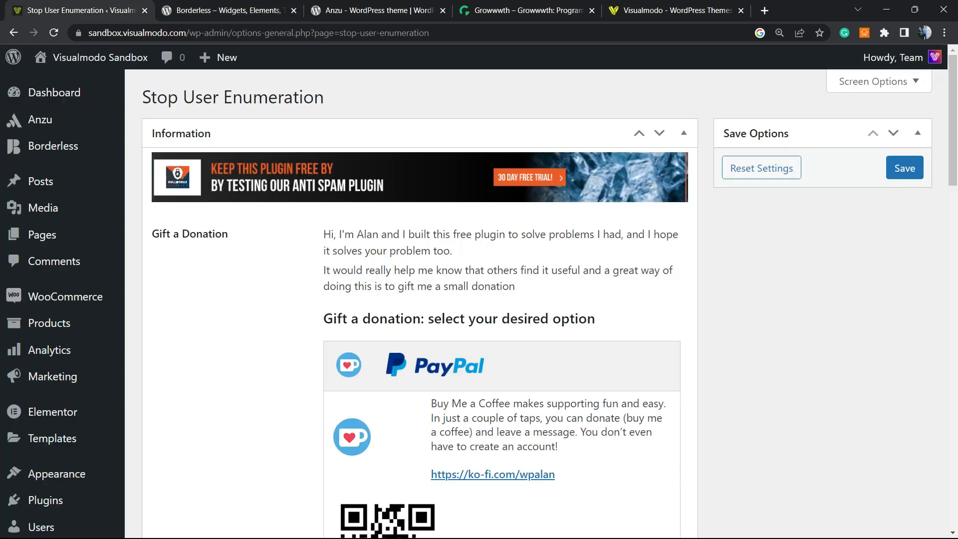
mouse_move(222, 125)
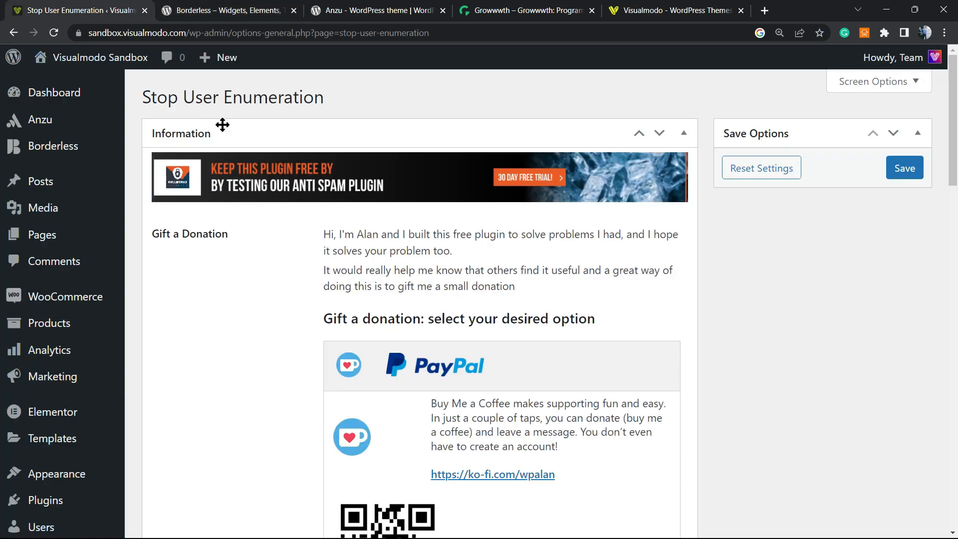
click(226, 11)
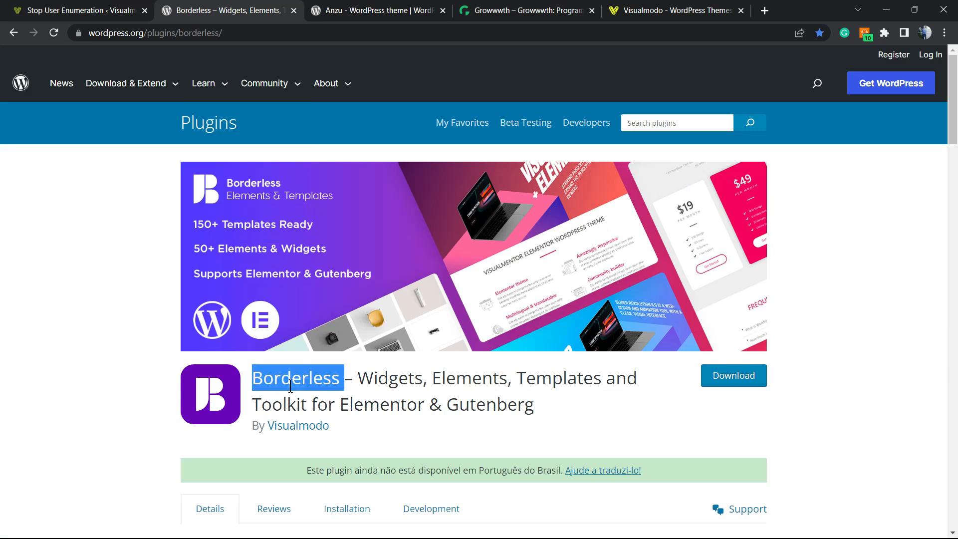
double_click(468, 377)
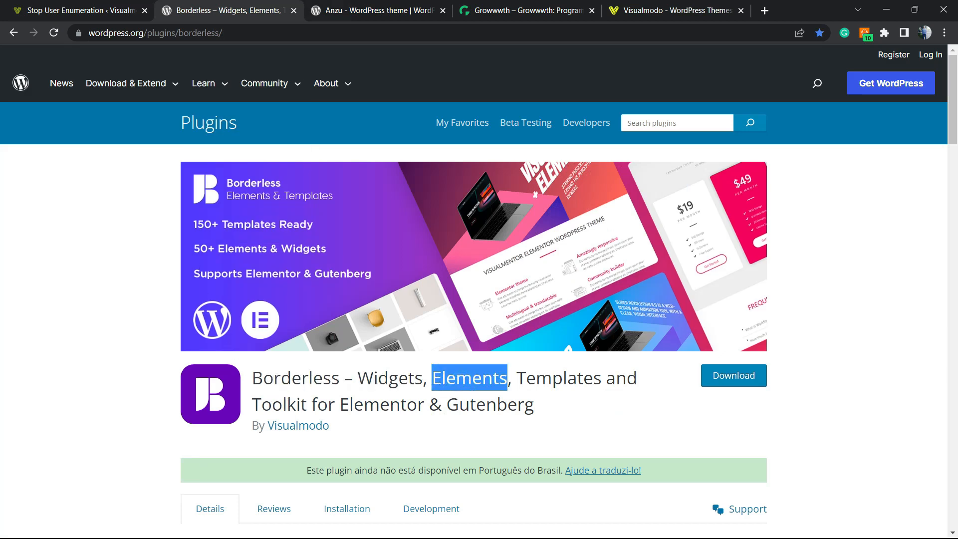
- Show the Visualmodo Anzu theme tab and highlight the name Anzu
click(375, 10)
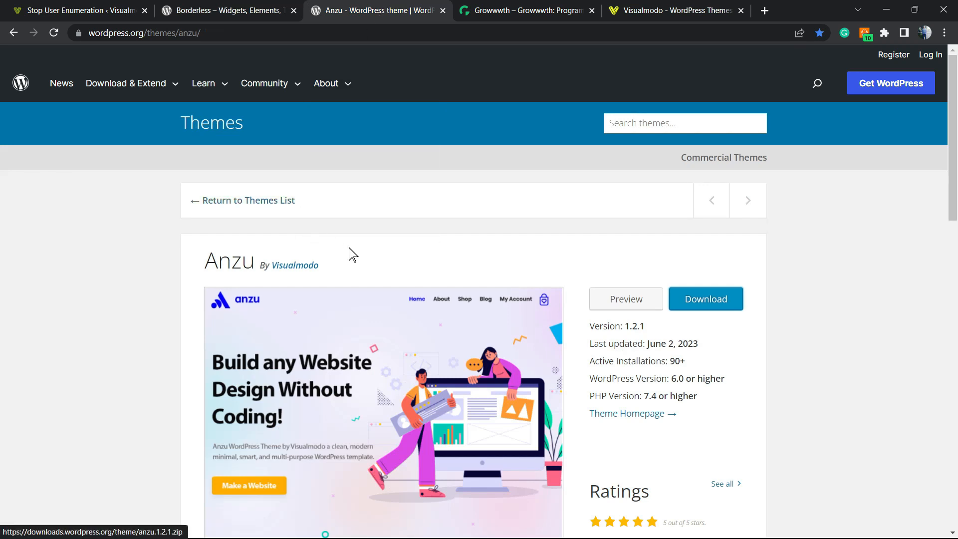
double_click(228, 259)
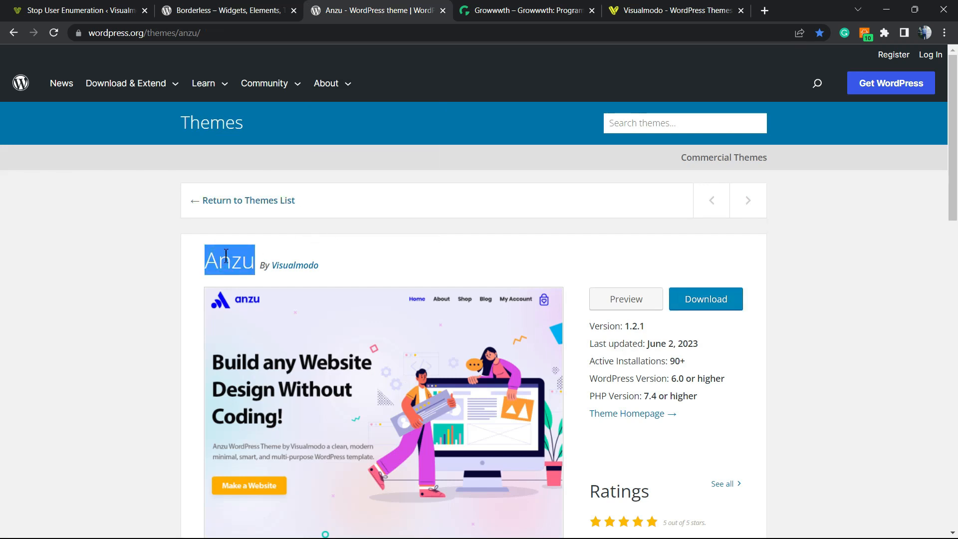
mouse_move(362, 238)
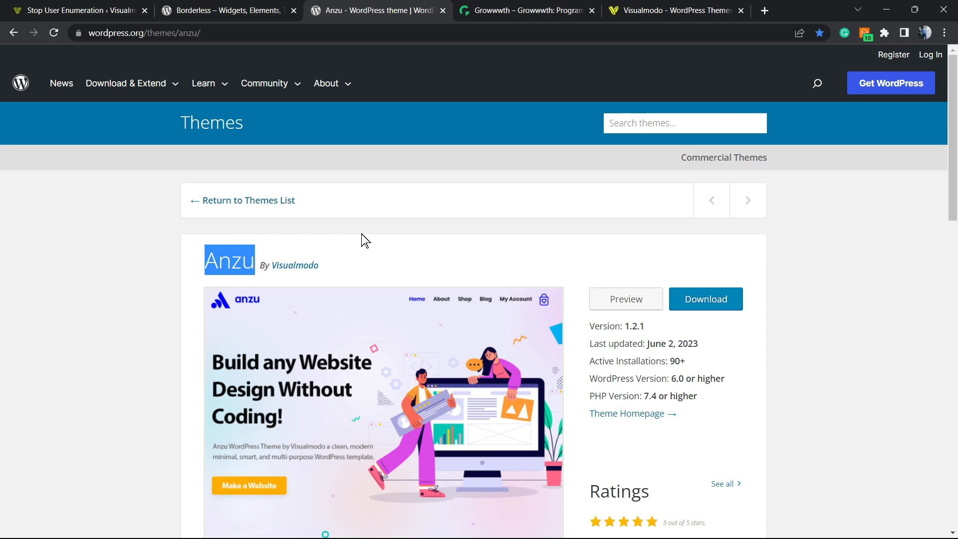
mouse_move(365, 253)
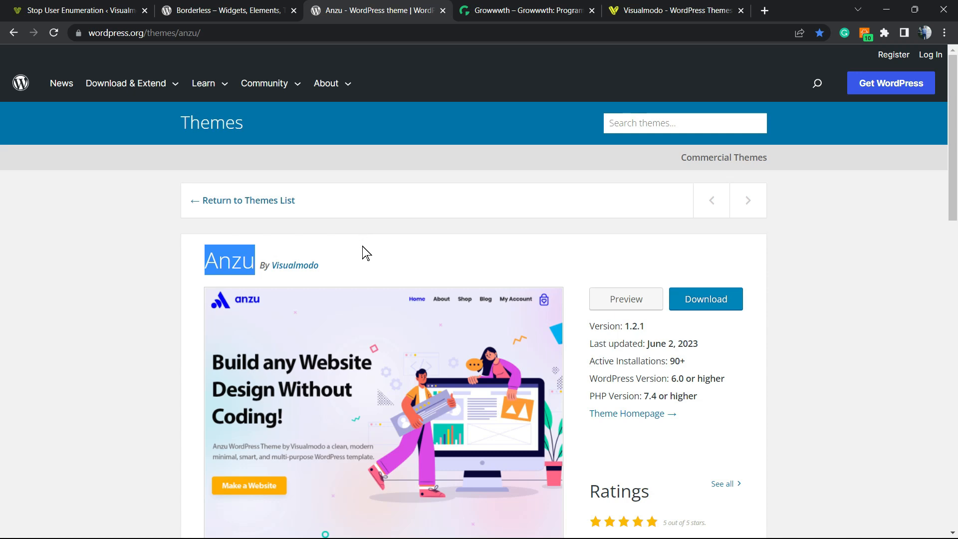
- Show the Growwwth tab and scroll through its publisher site cards and back up
click(526, 11)
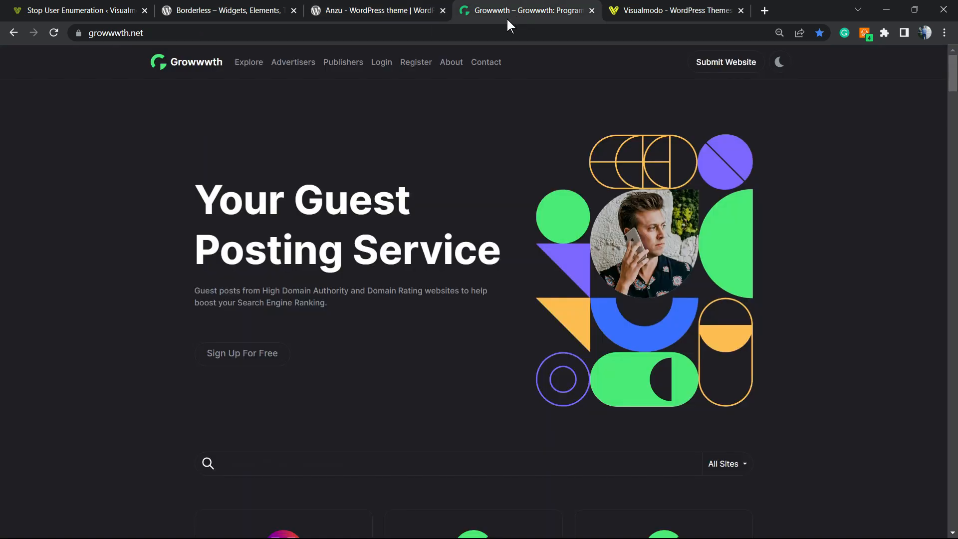
scroll(down, 3)
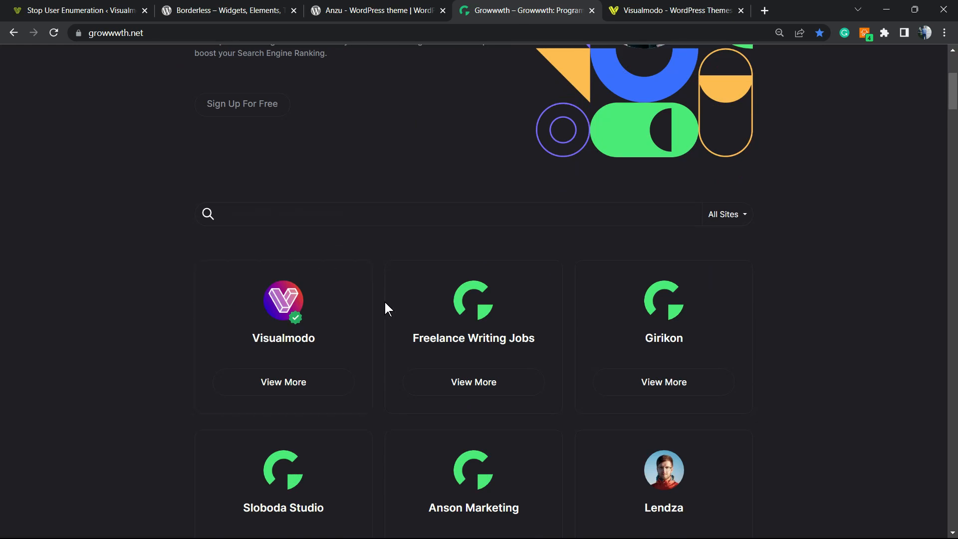
scroll(down, 3)
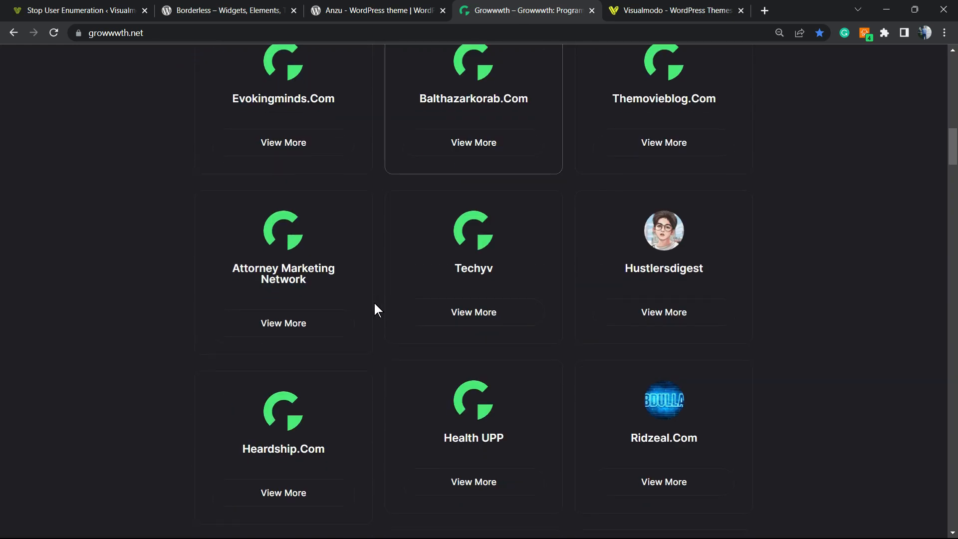
scroll(up, 3)
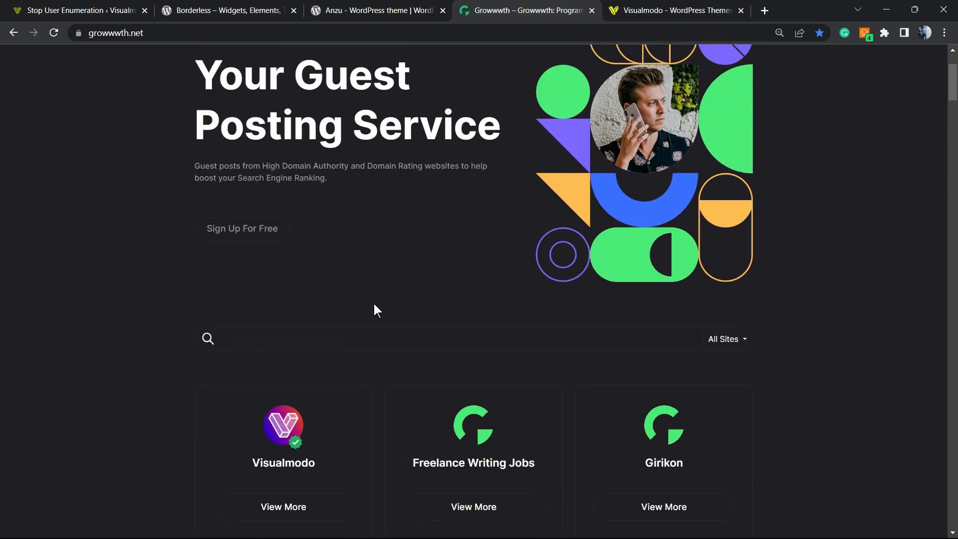
scroll(up, 3)
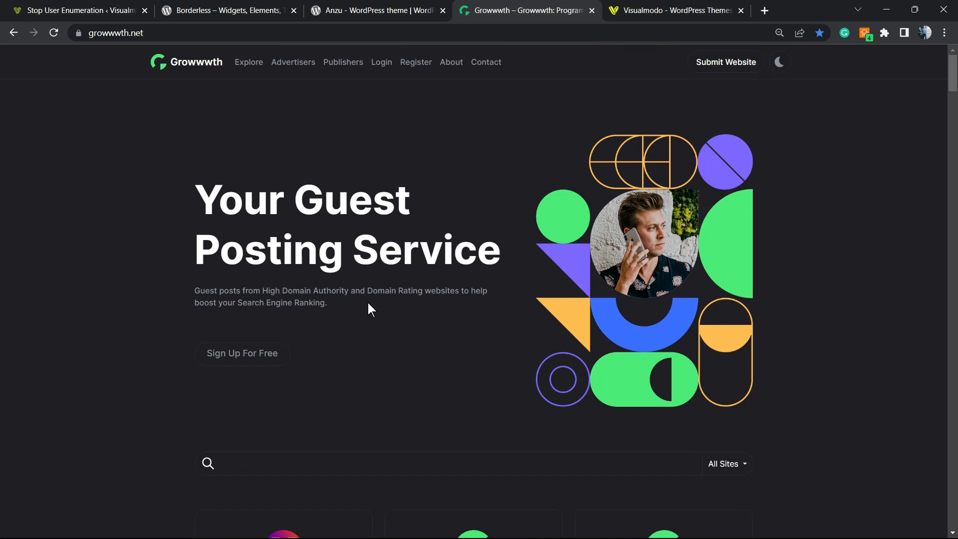
mouse_move(357, 313)
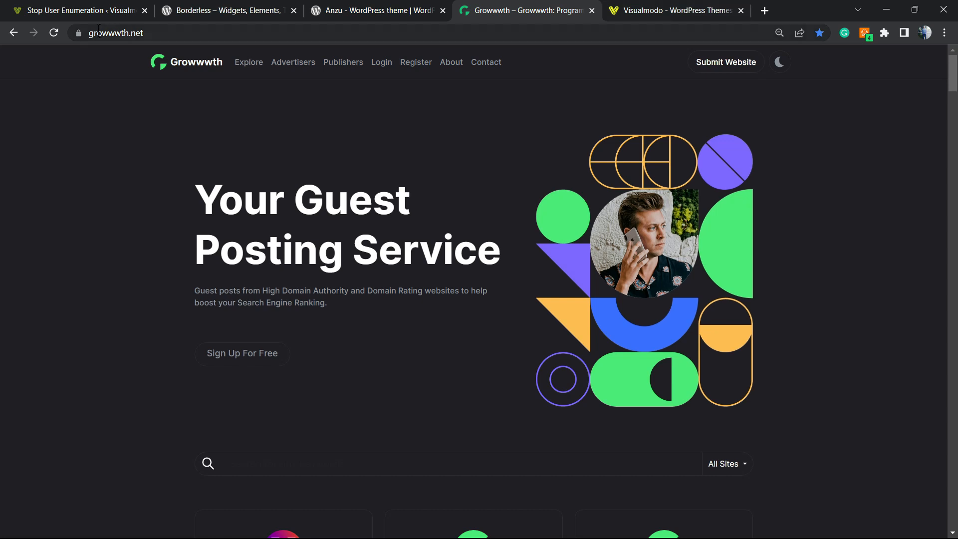
- Show the Visualmodo home page tab
click(672, 10)
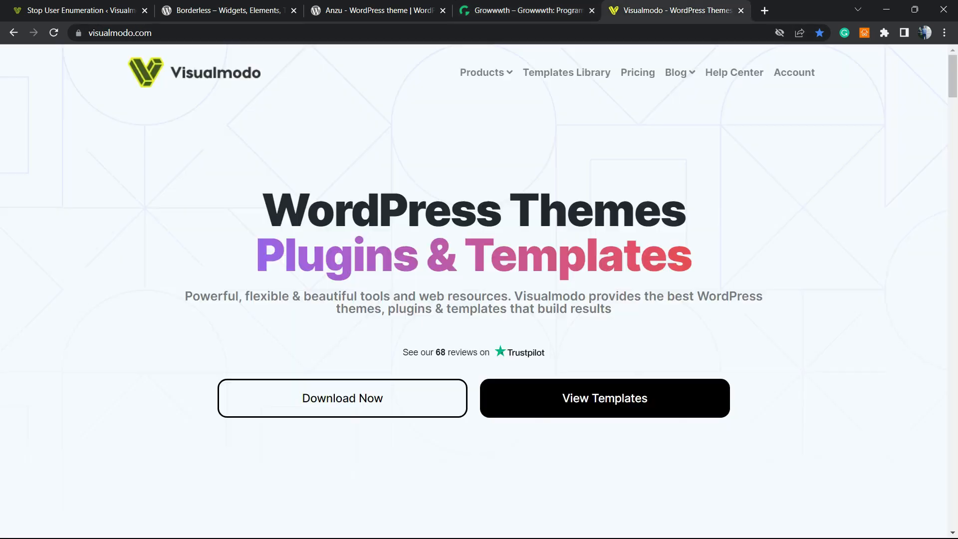
mouse_move(259, 221)
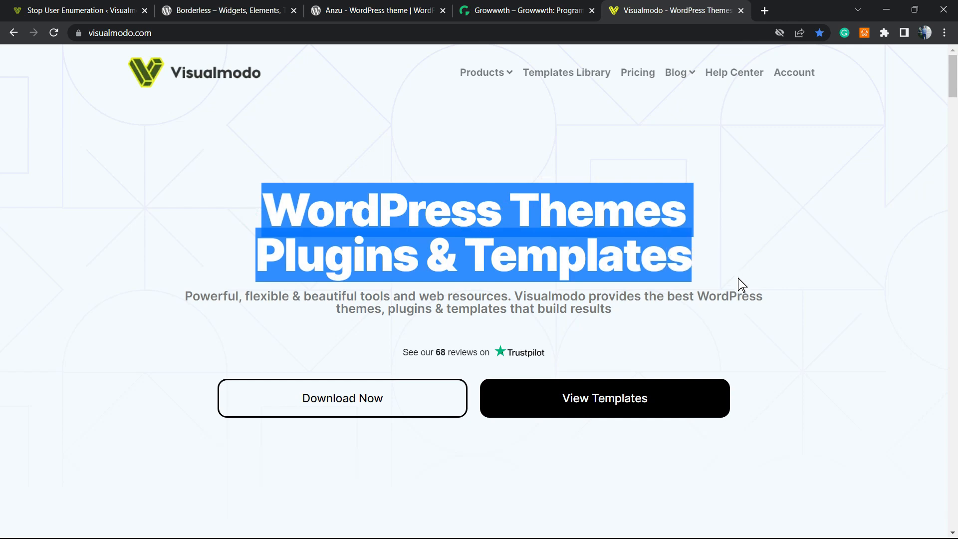
mouse_move(566, 72)
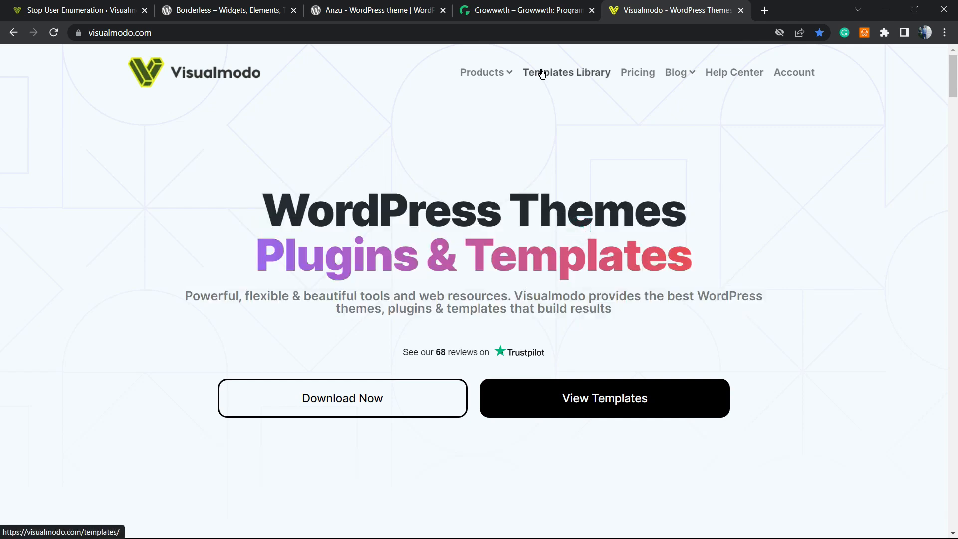
- Scroll the Templates Library from the Job Recruiter template down to Accountant
click(566, 72)
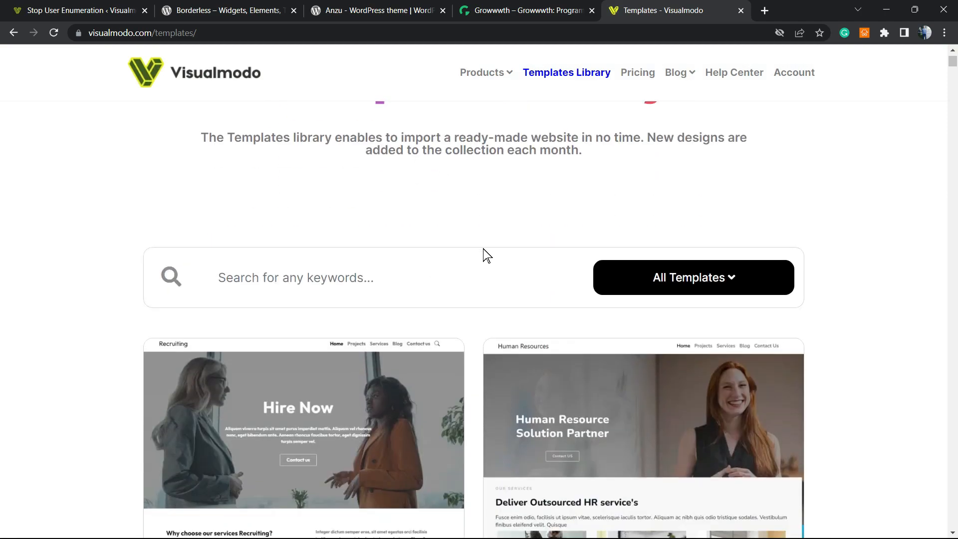
scroll(down, 3)
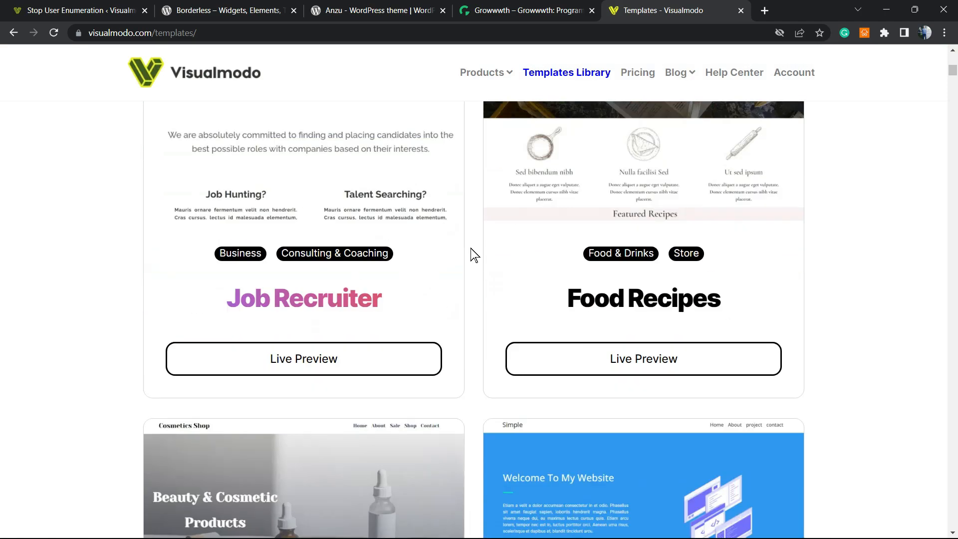
scroll(down, 3)
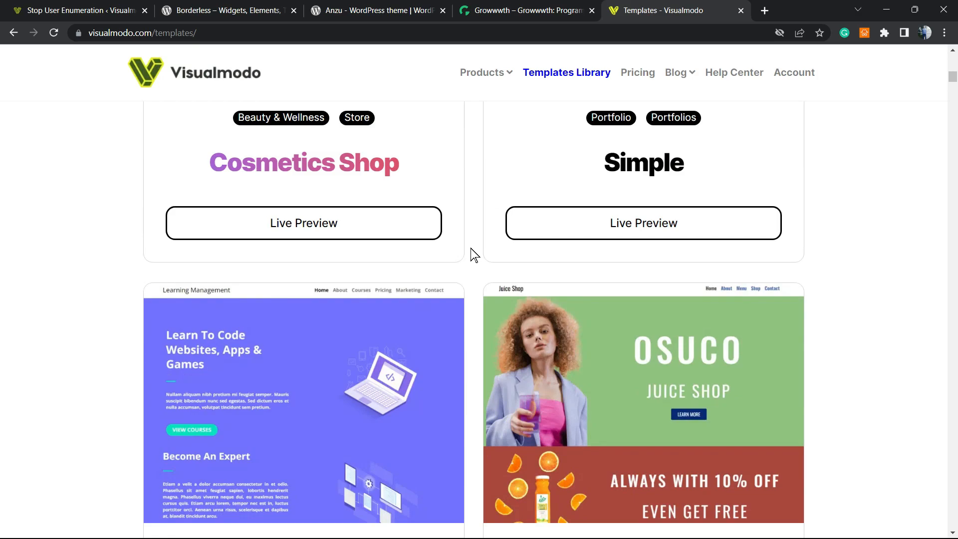
scroll(down, 3)
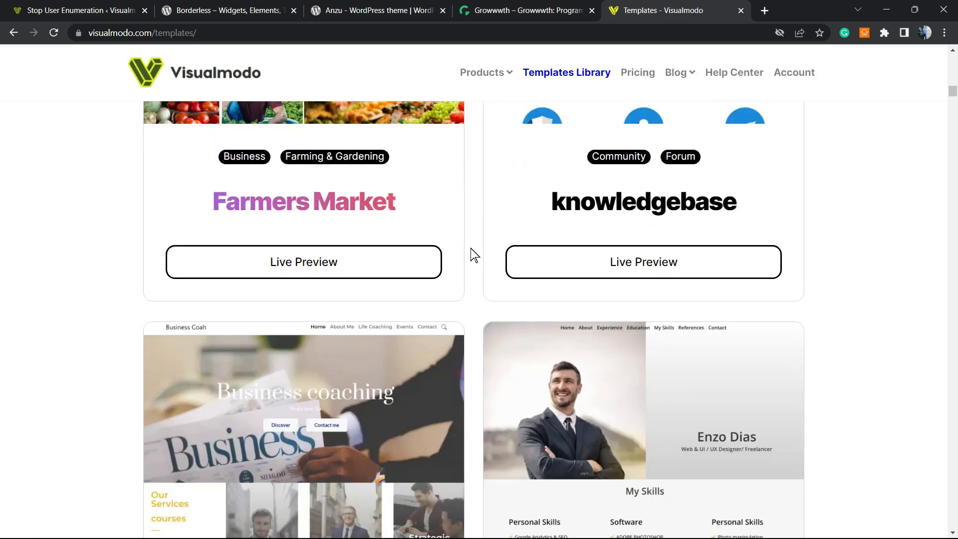
scroll(down, 3)
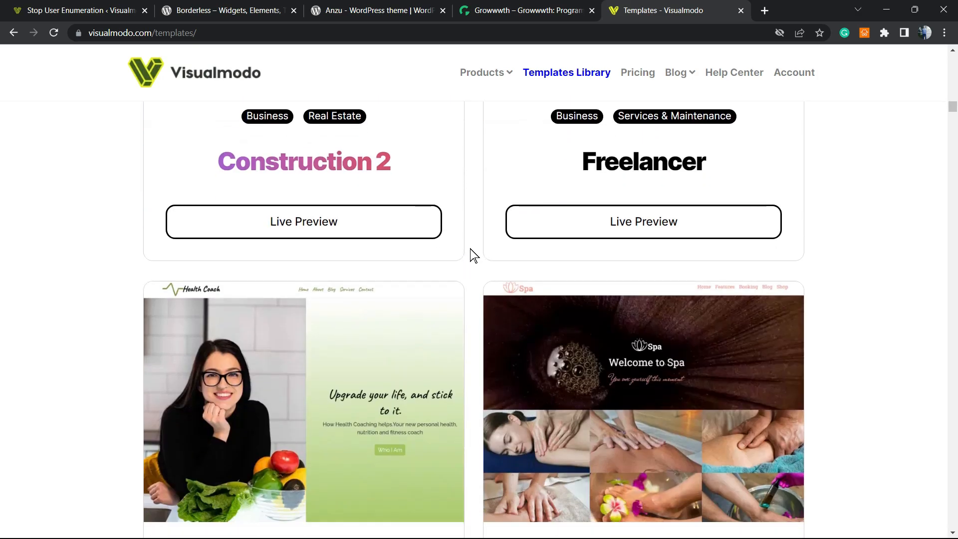
scroll(down, 3)
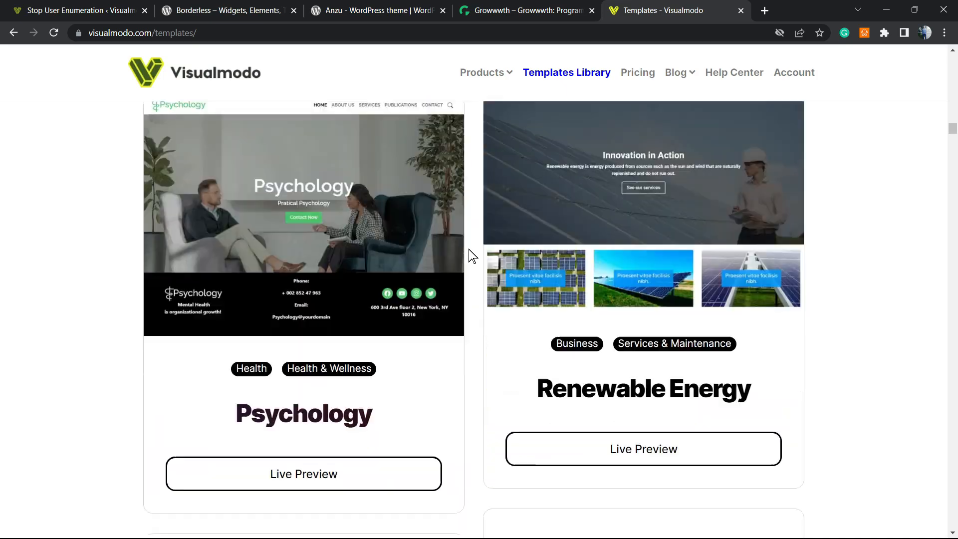
scroll(down, 3)
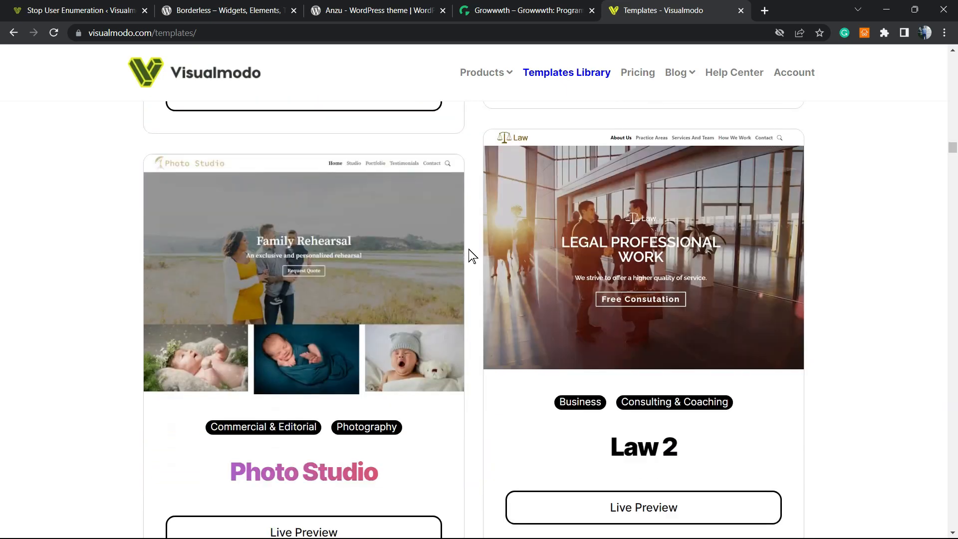
scroll(down, 3)
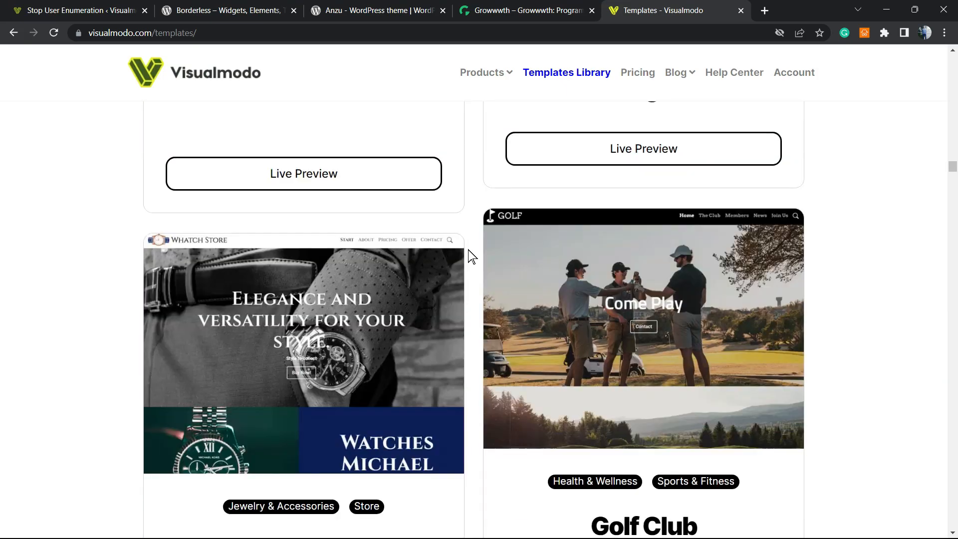
scroll(down, 3)
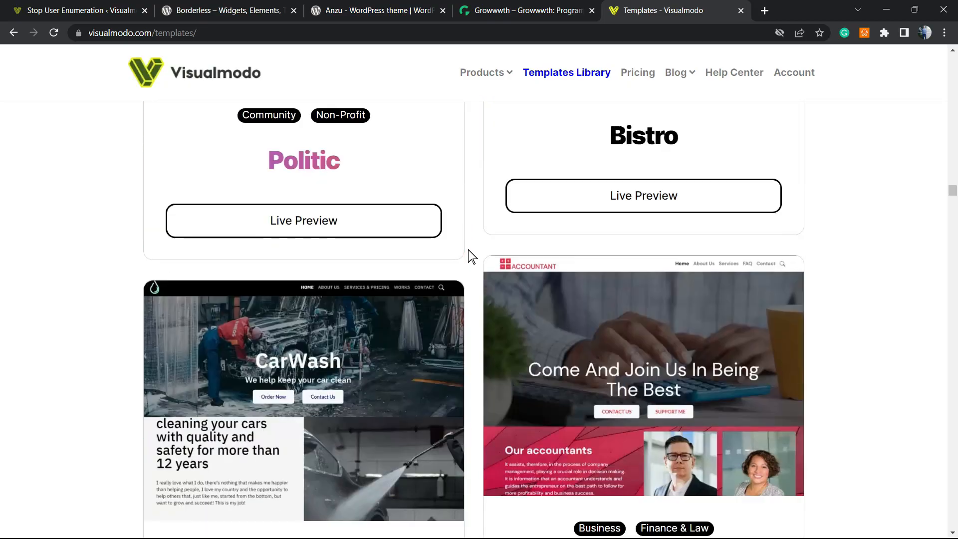